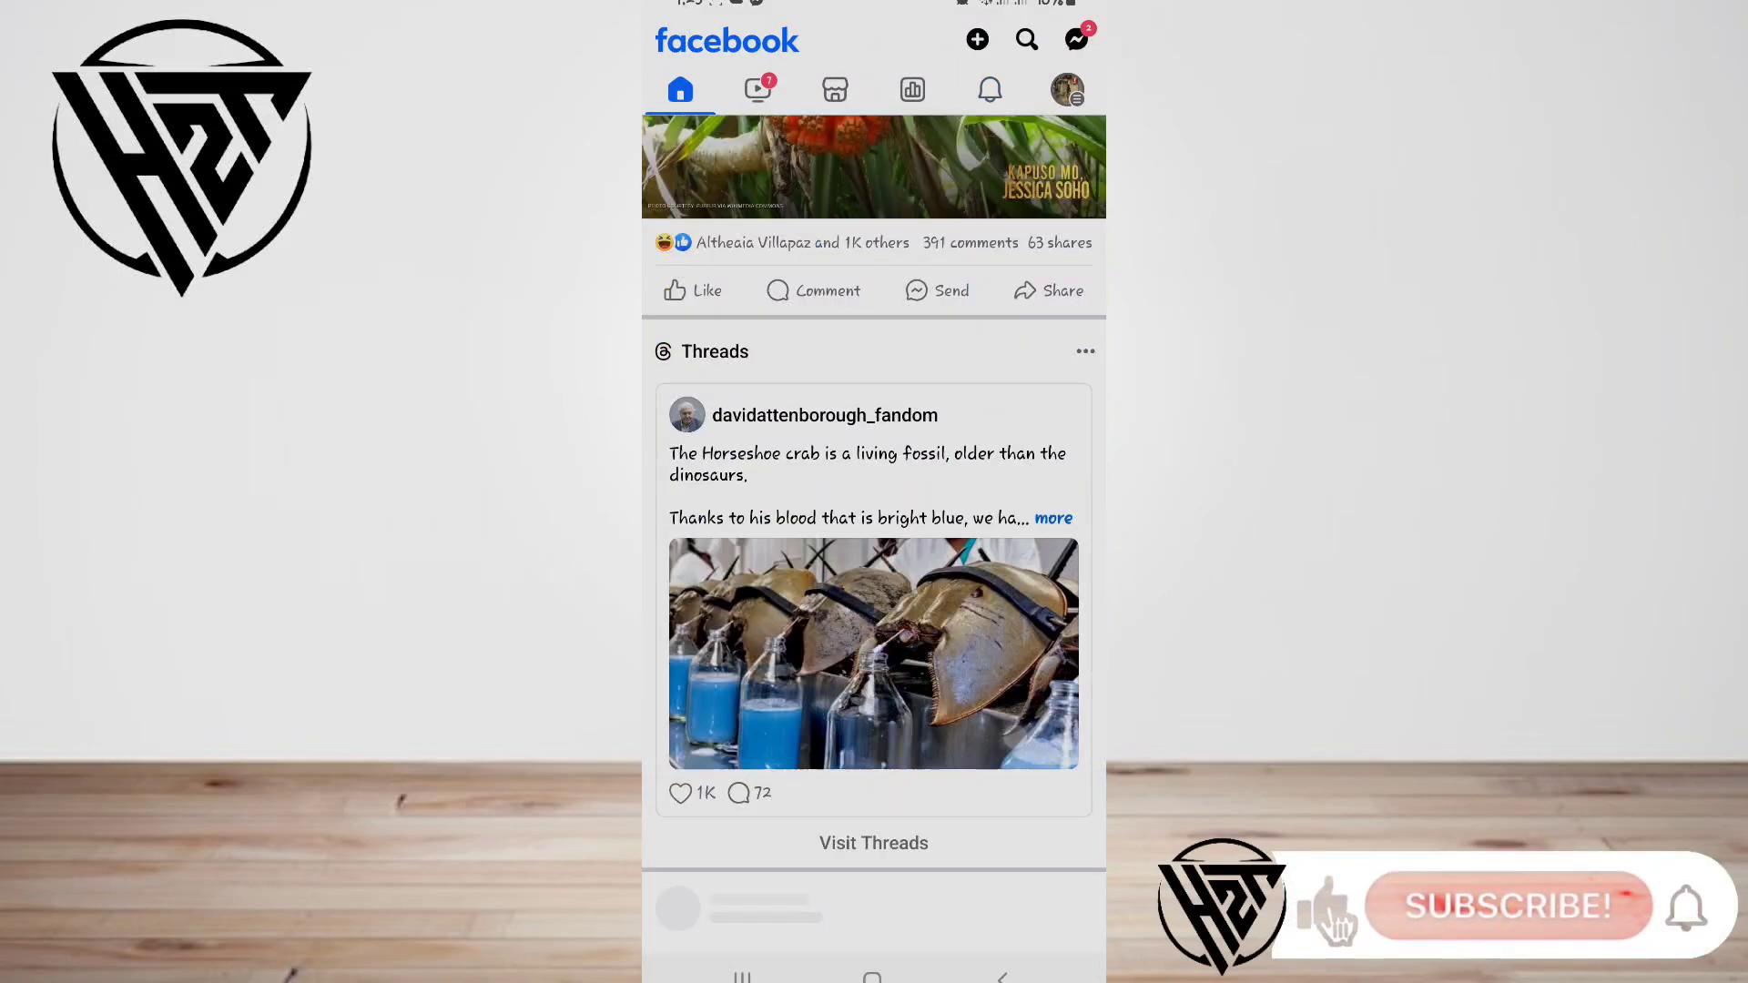
Browse the feed, then bring up the Menu page with the profile entry, shortcuts and feature tiles
scroll(down, 3)
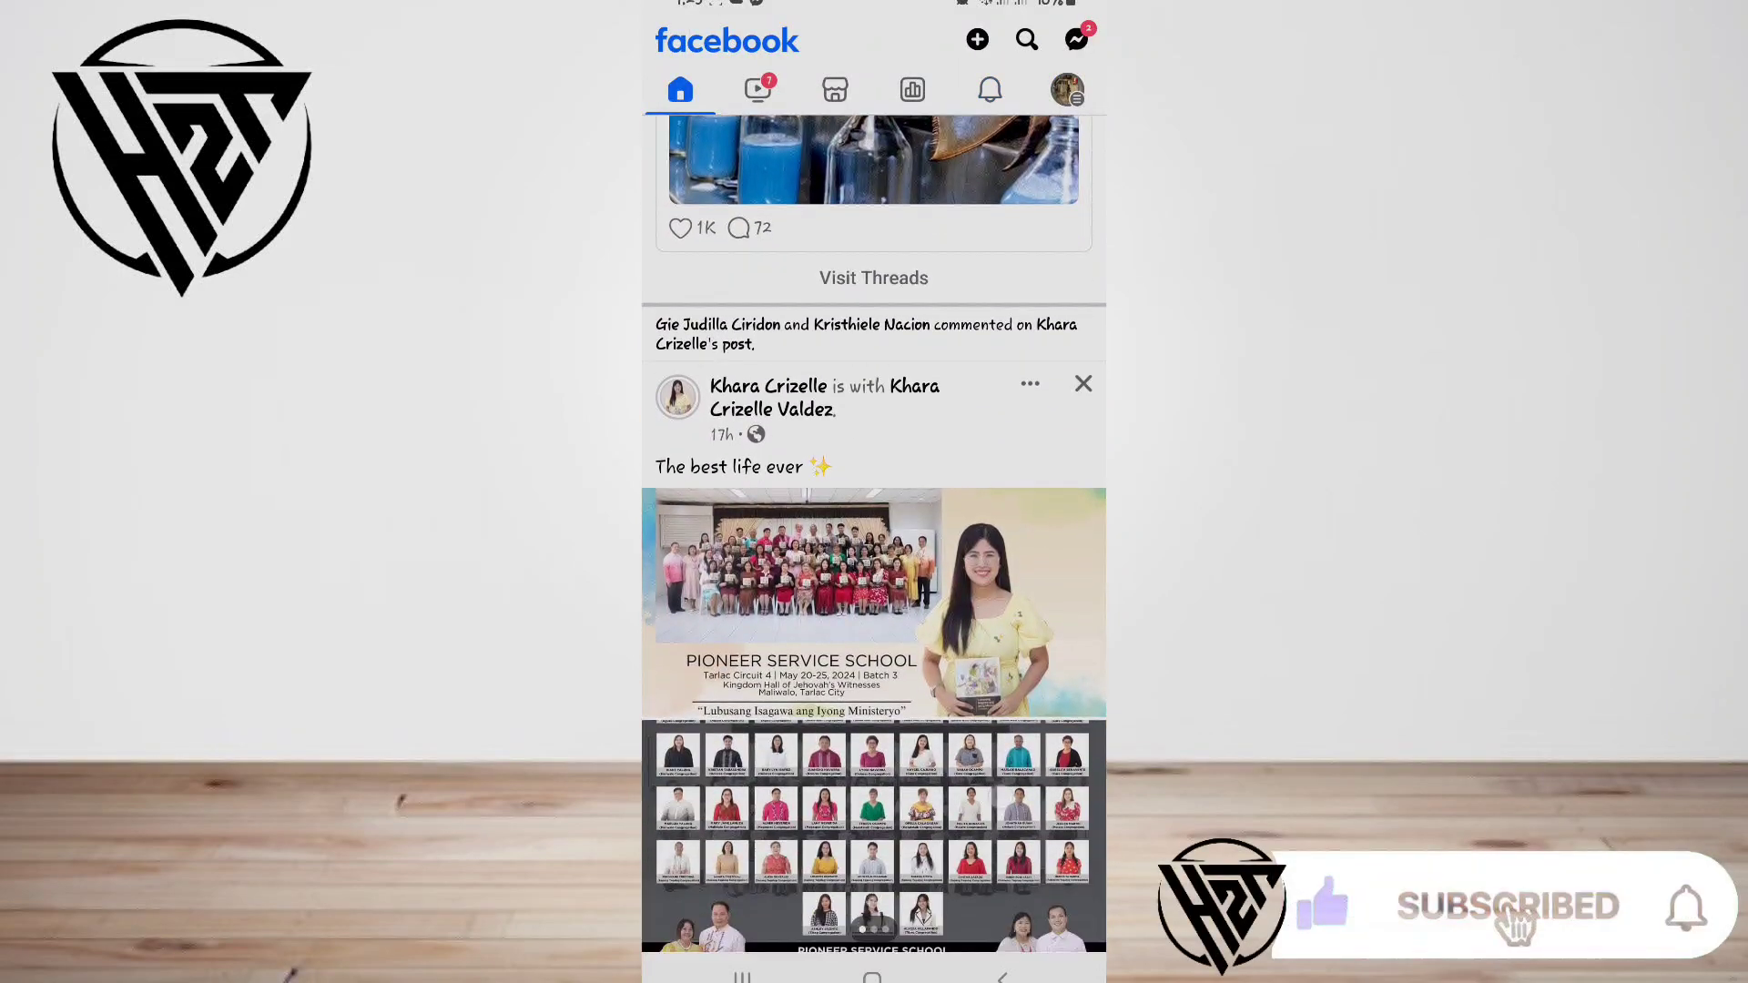
scroll(down, 3)
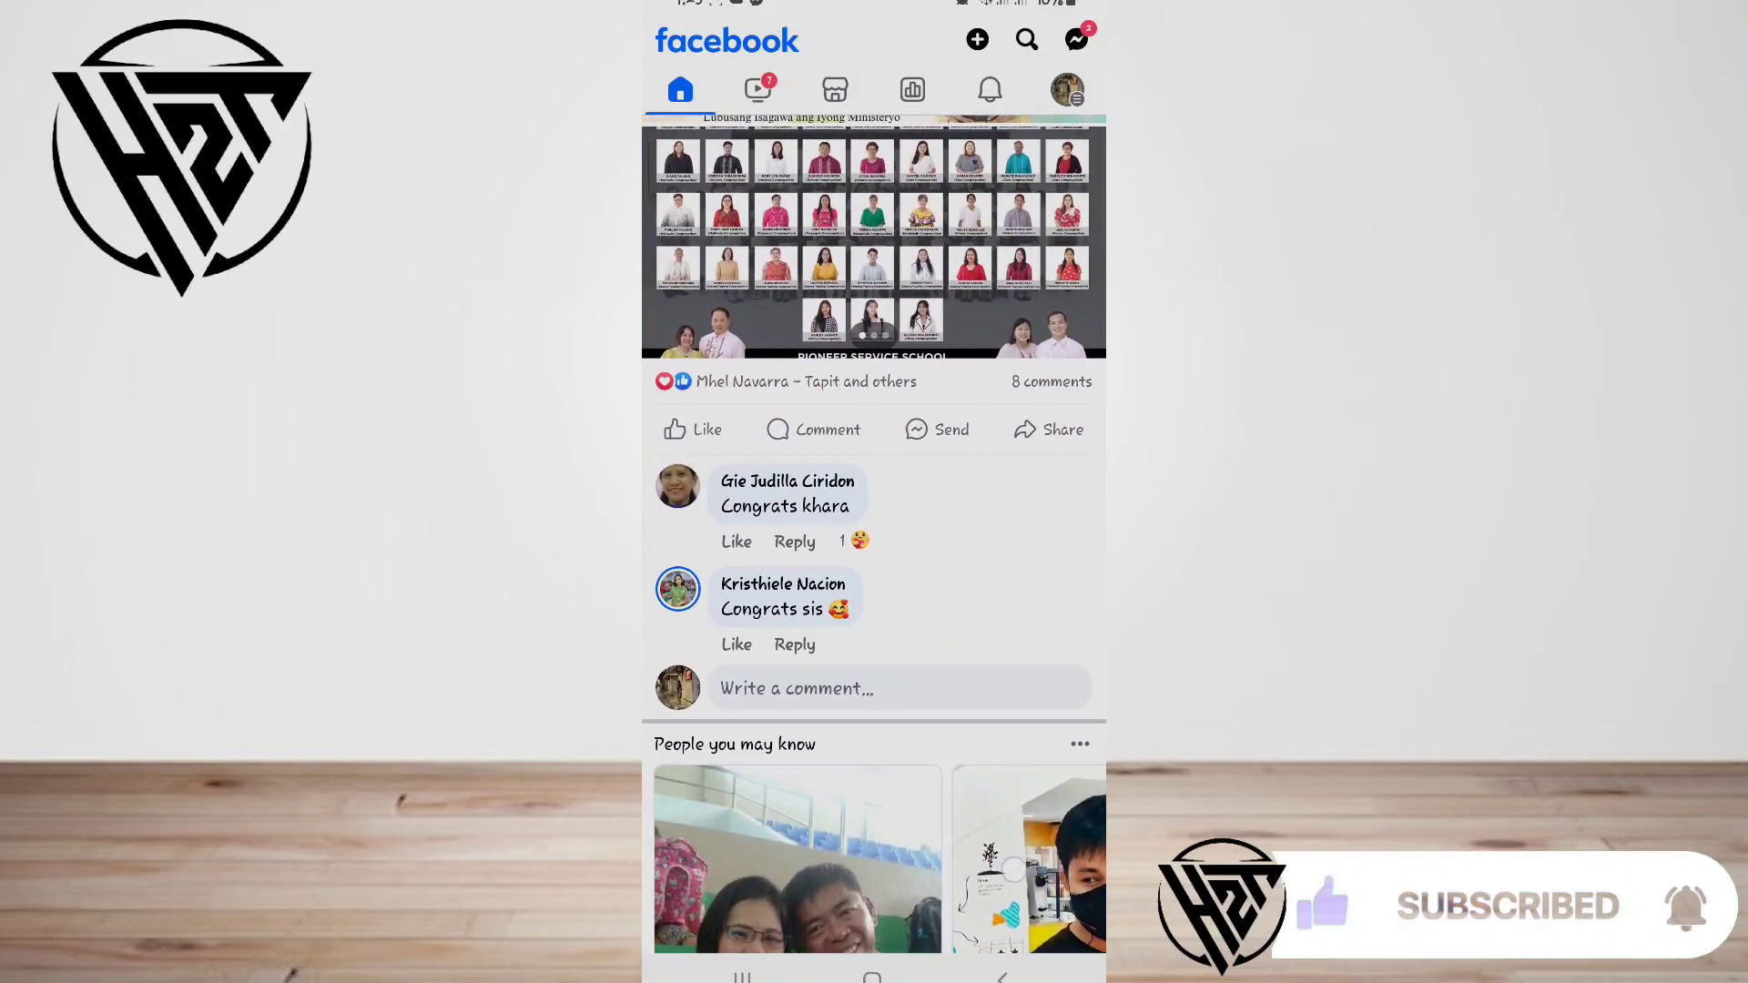
scroll(down, 3)
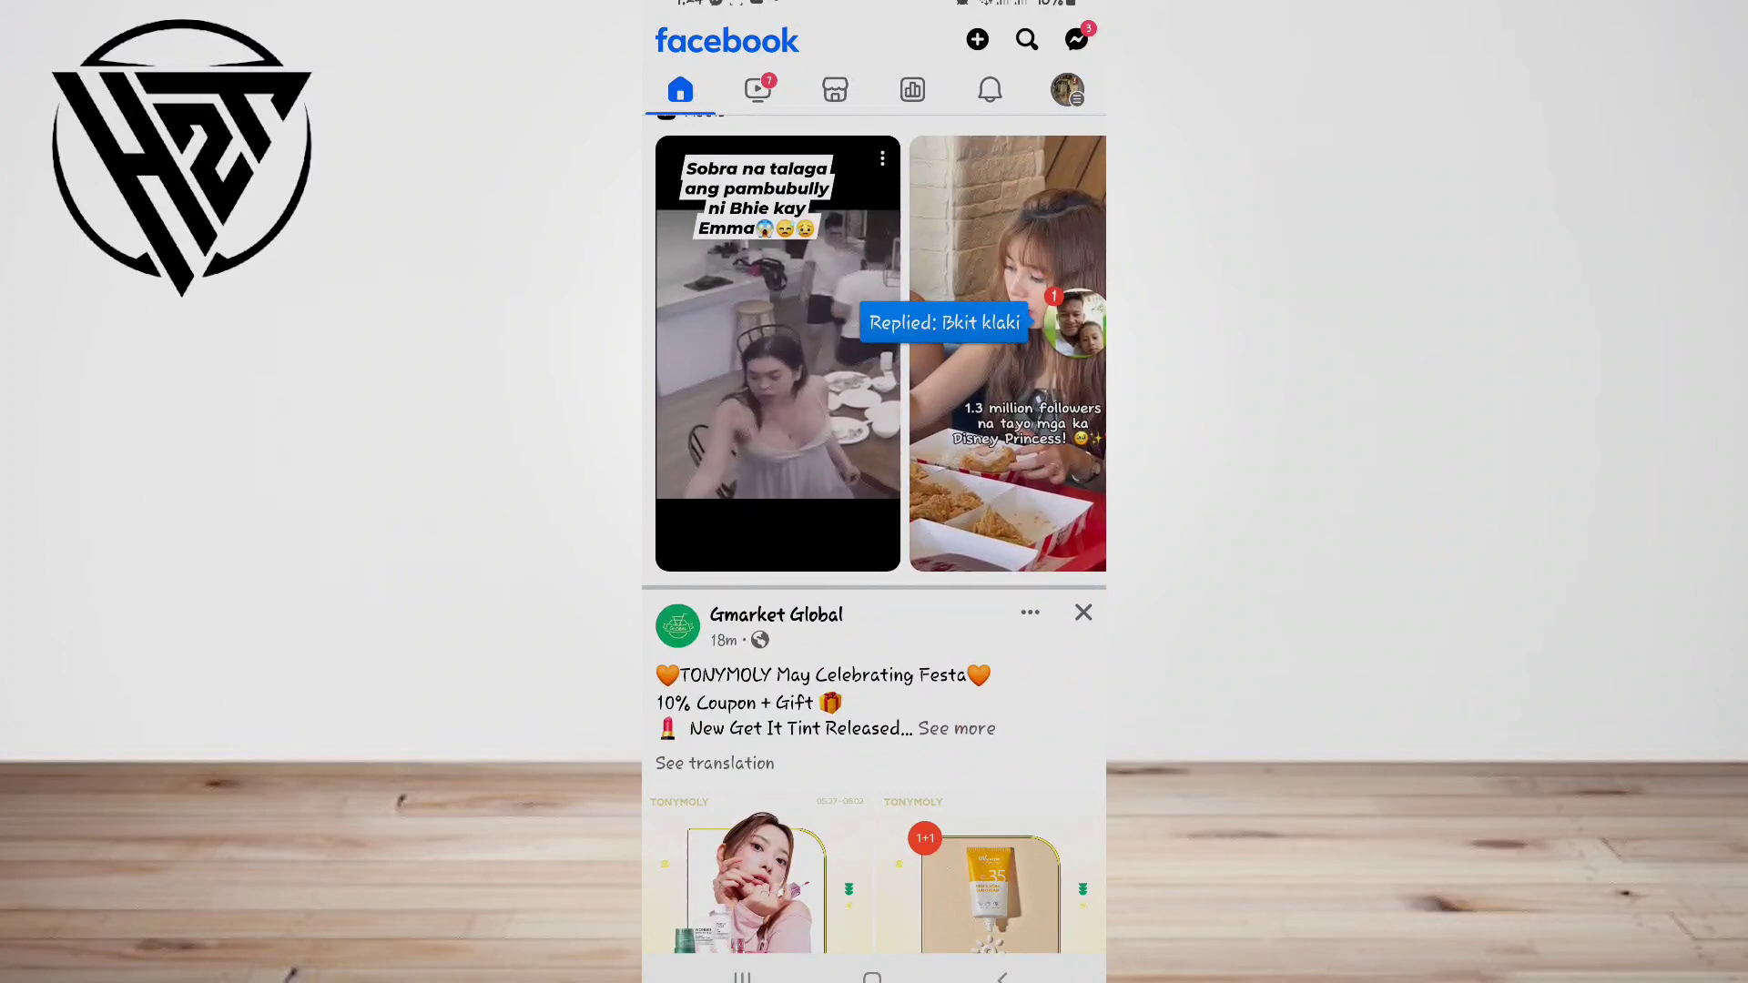
scroll(up, 3)
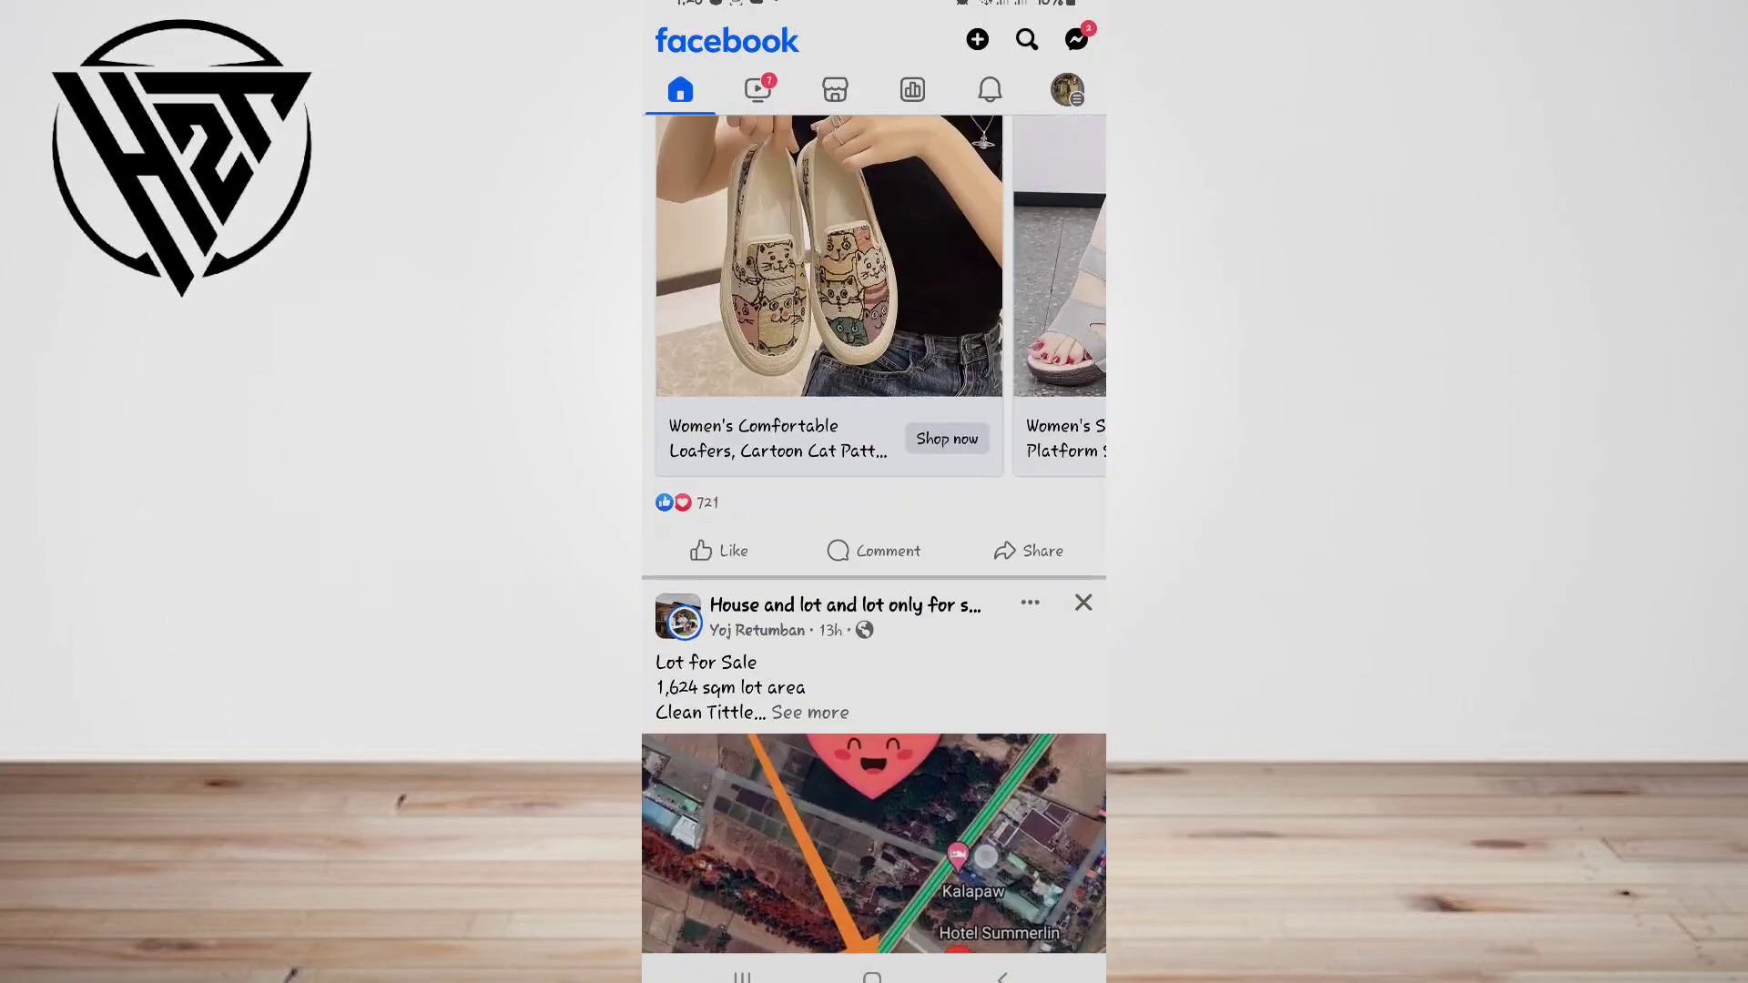
scroll(down, 3)
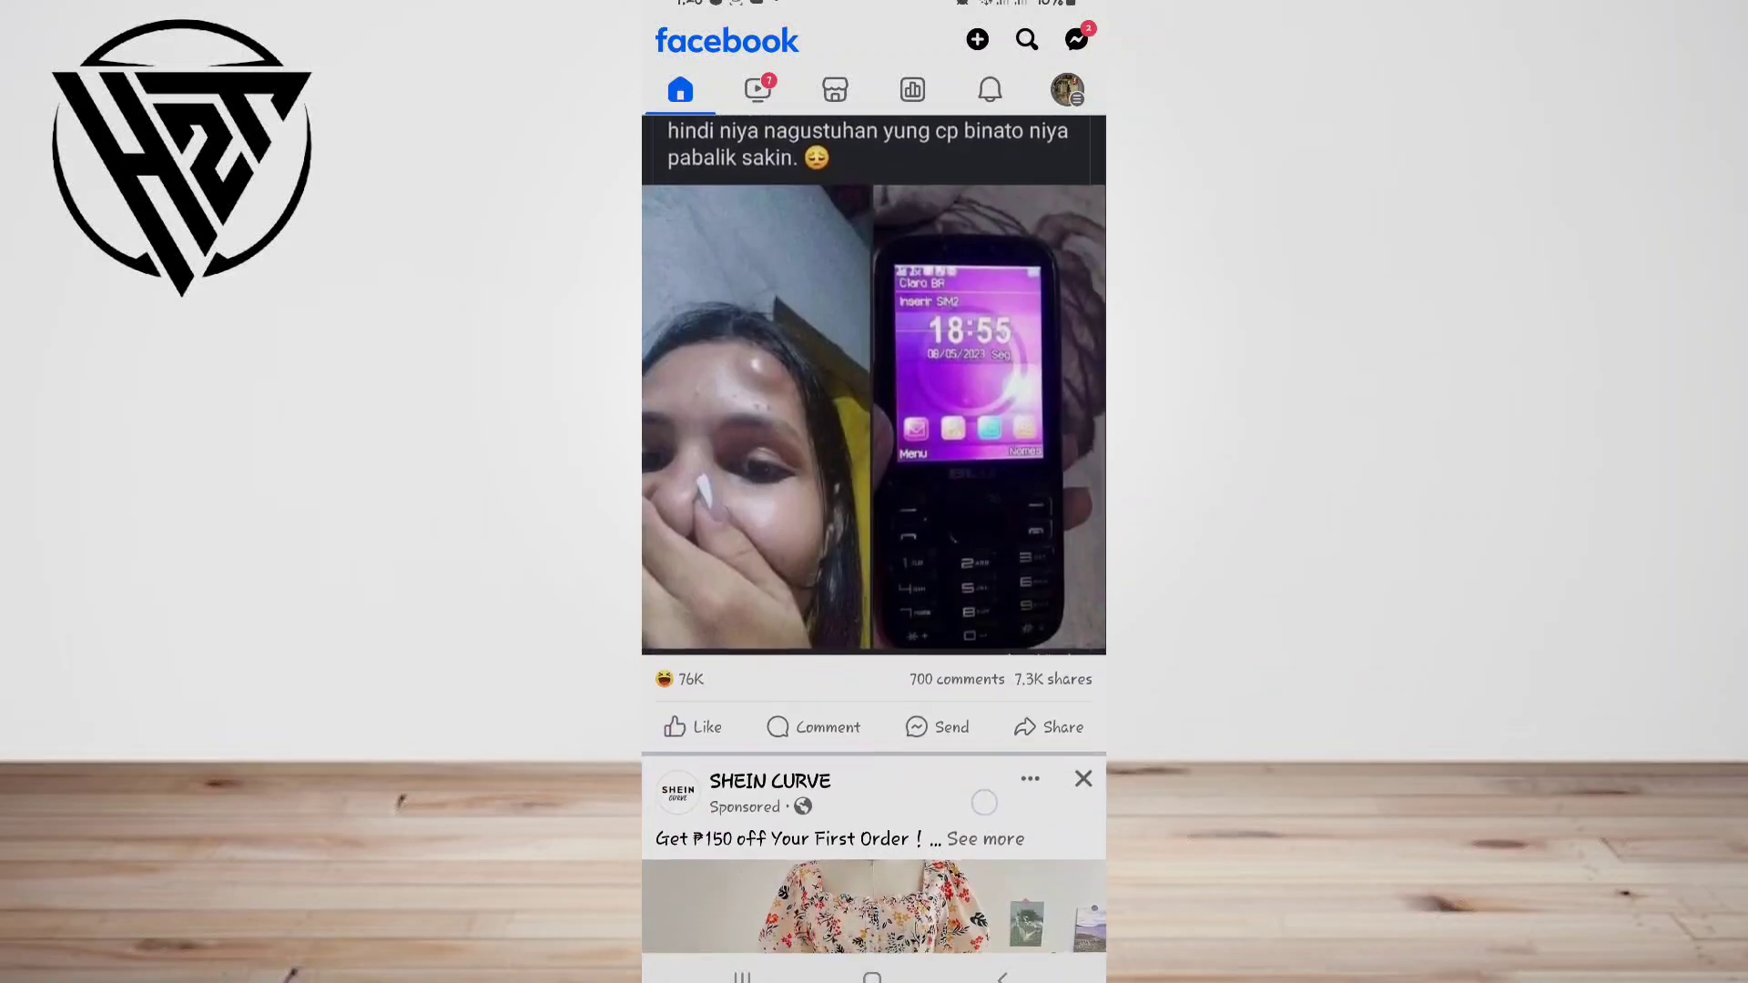
scroll(down, 3)
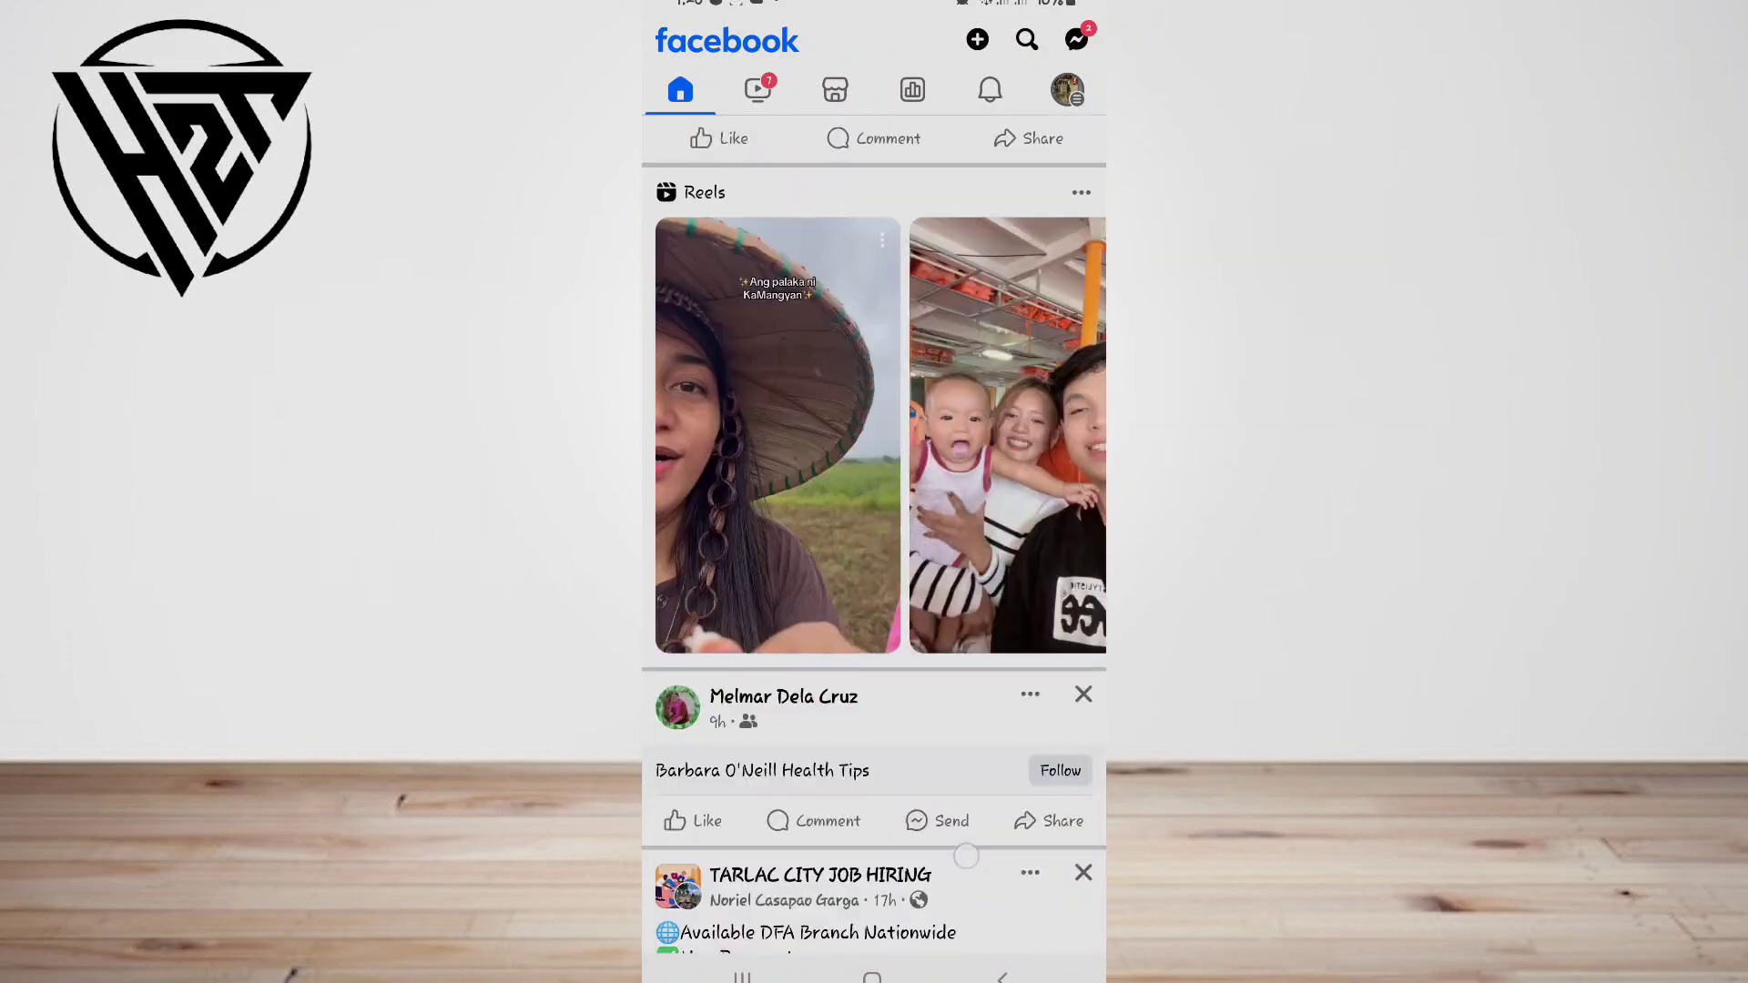
scroll(down, 3)
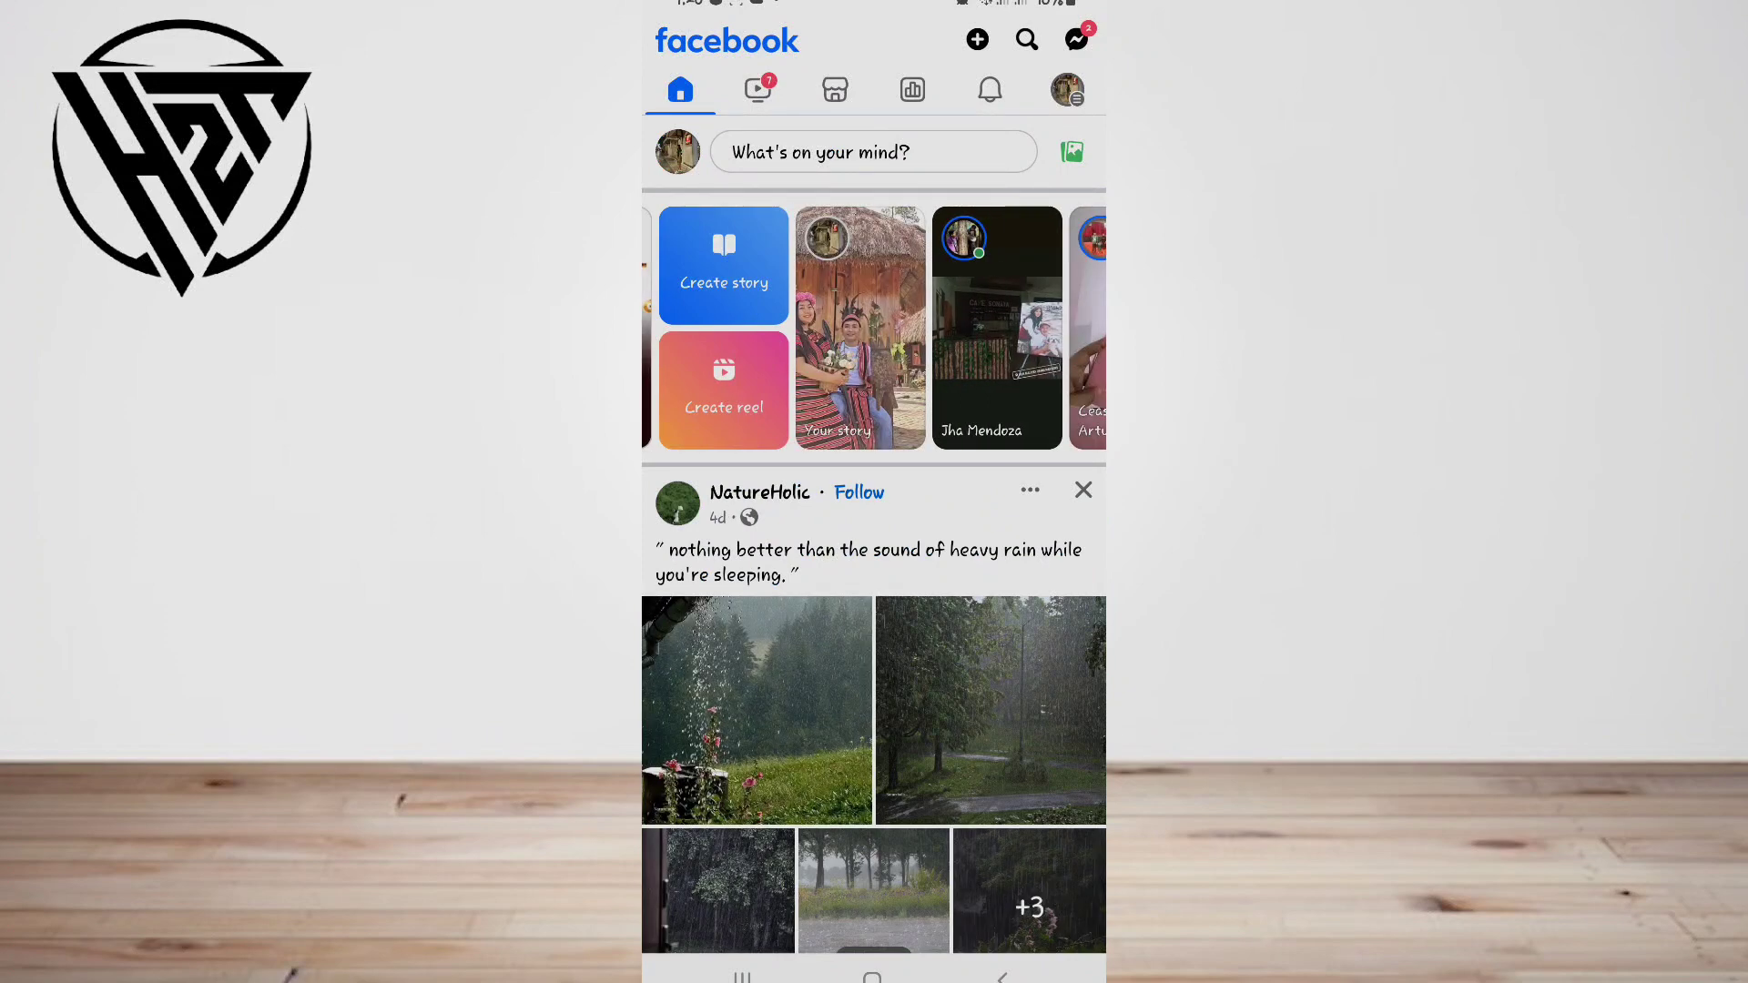
scroll(down, 3)
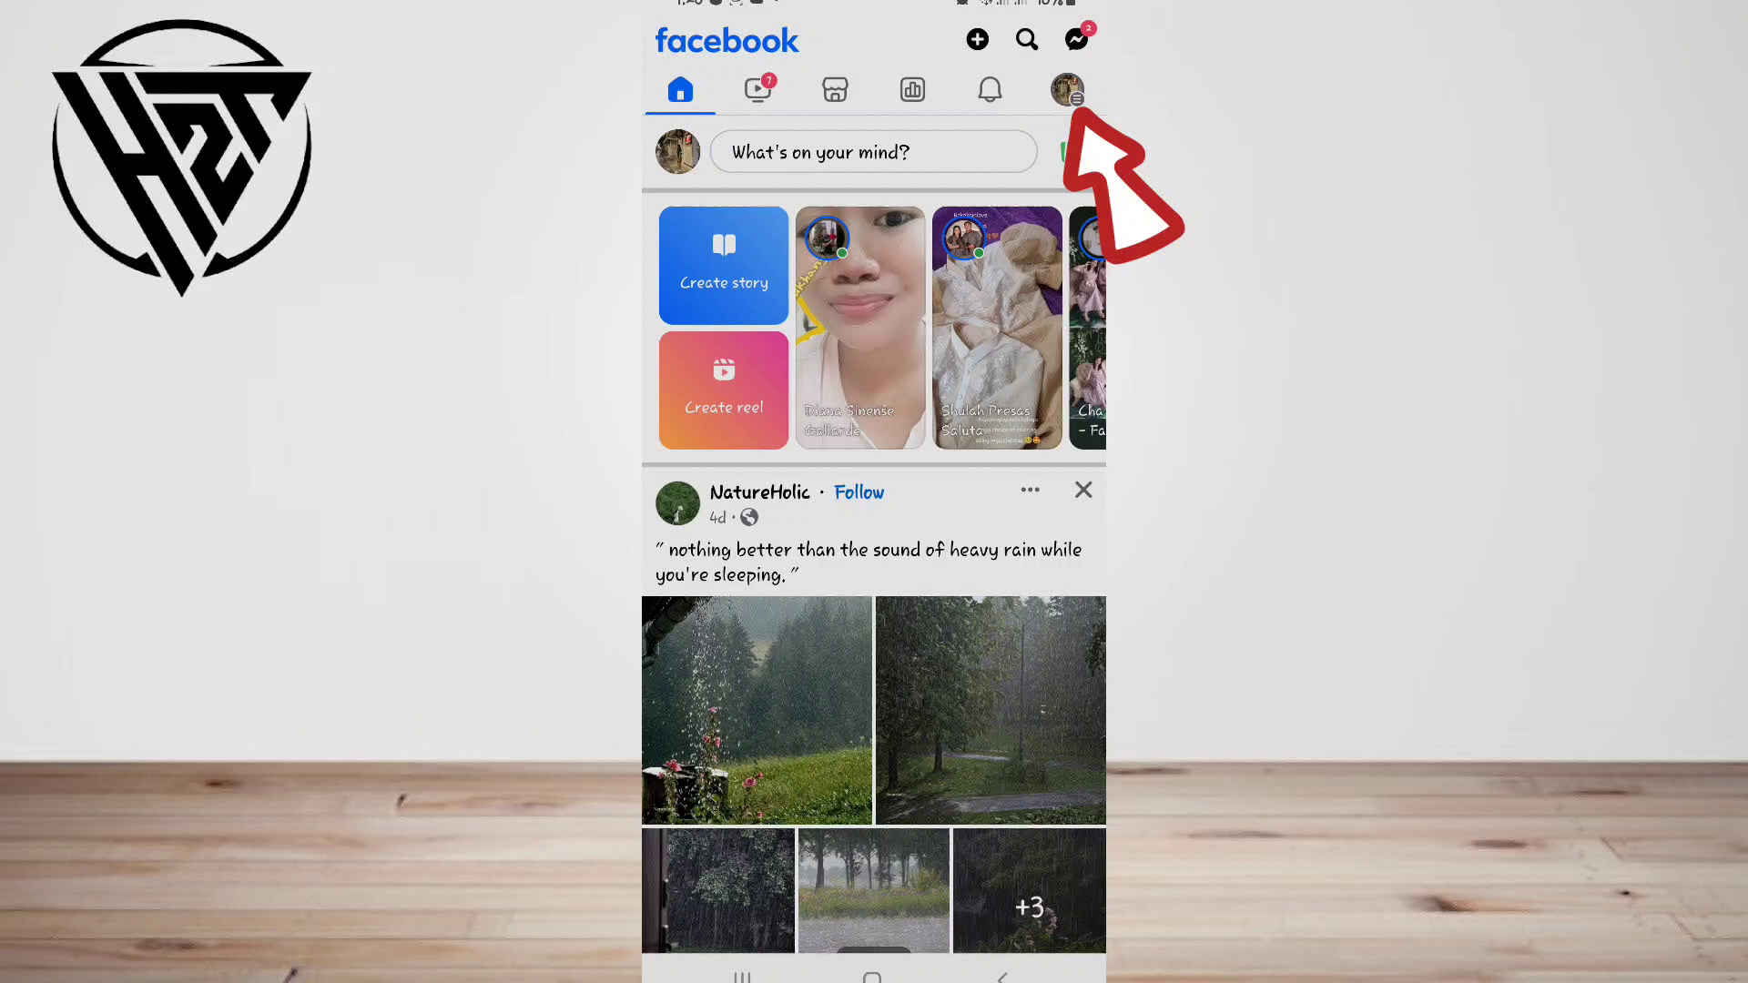
click(1064, 90)
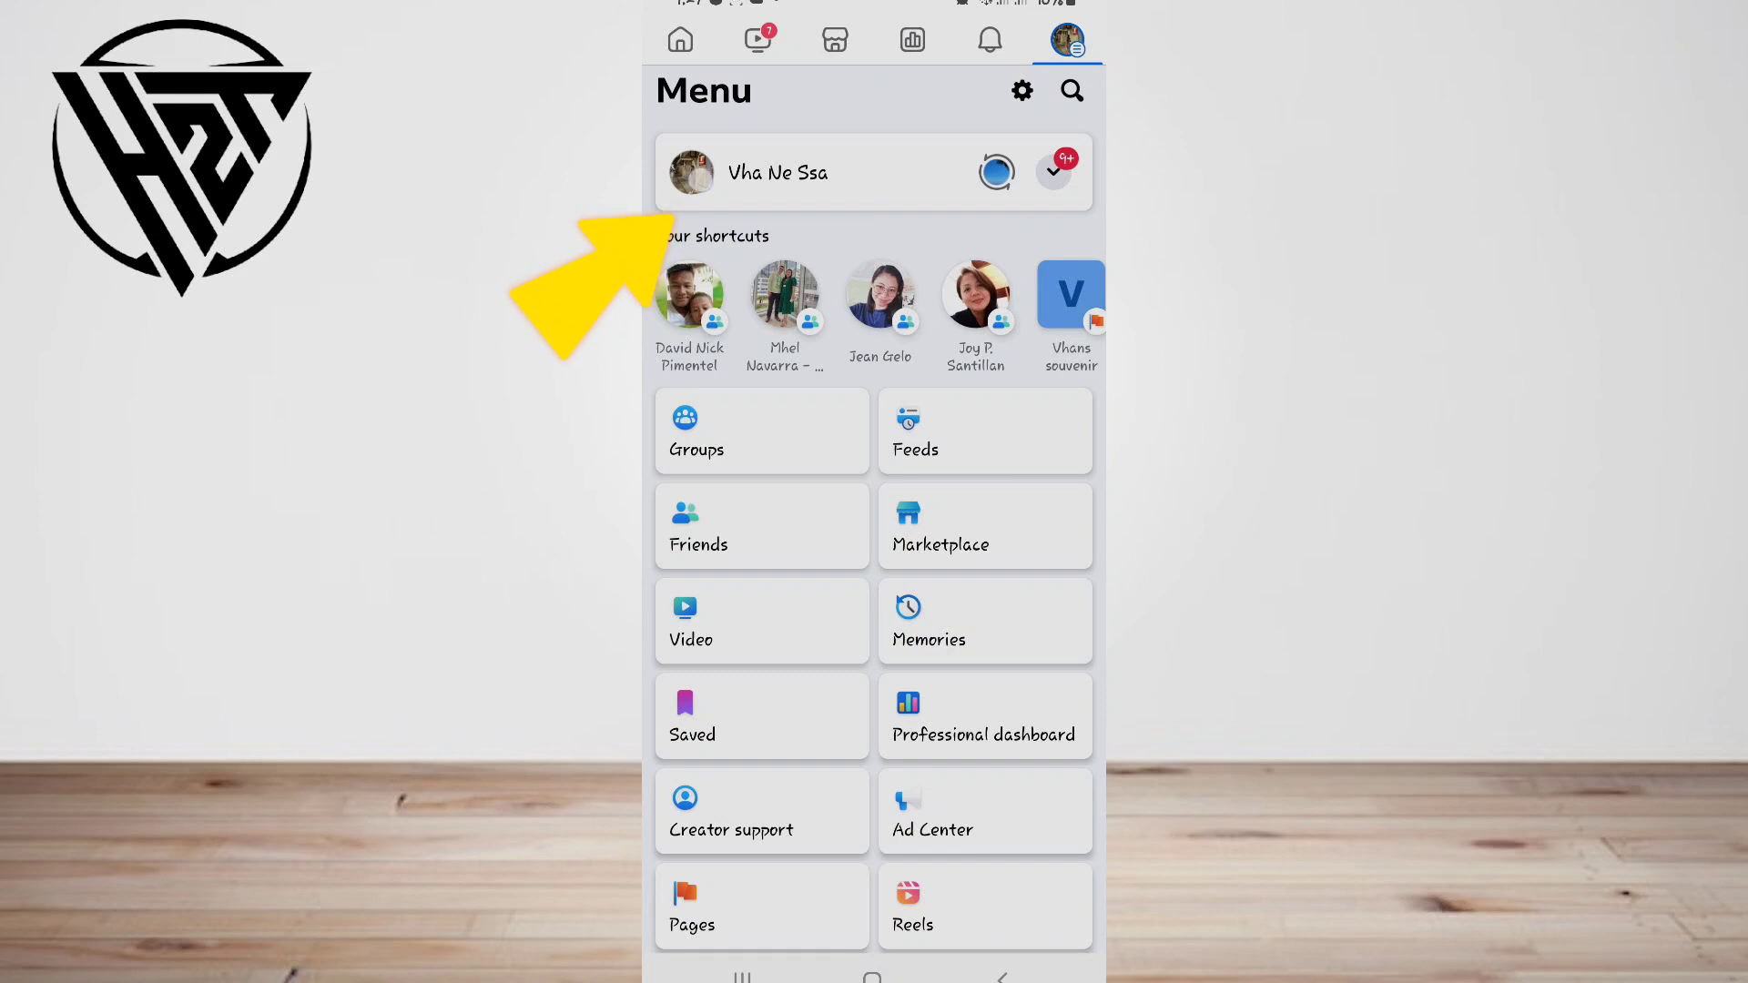
Go to your own profile and show its Profile Settings list including Activity log
click(777, 172)
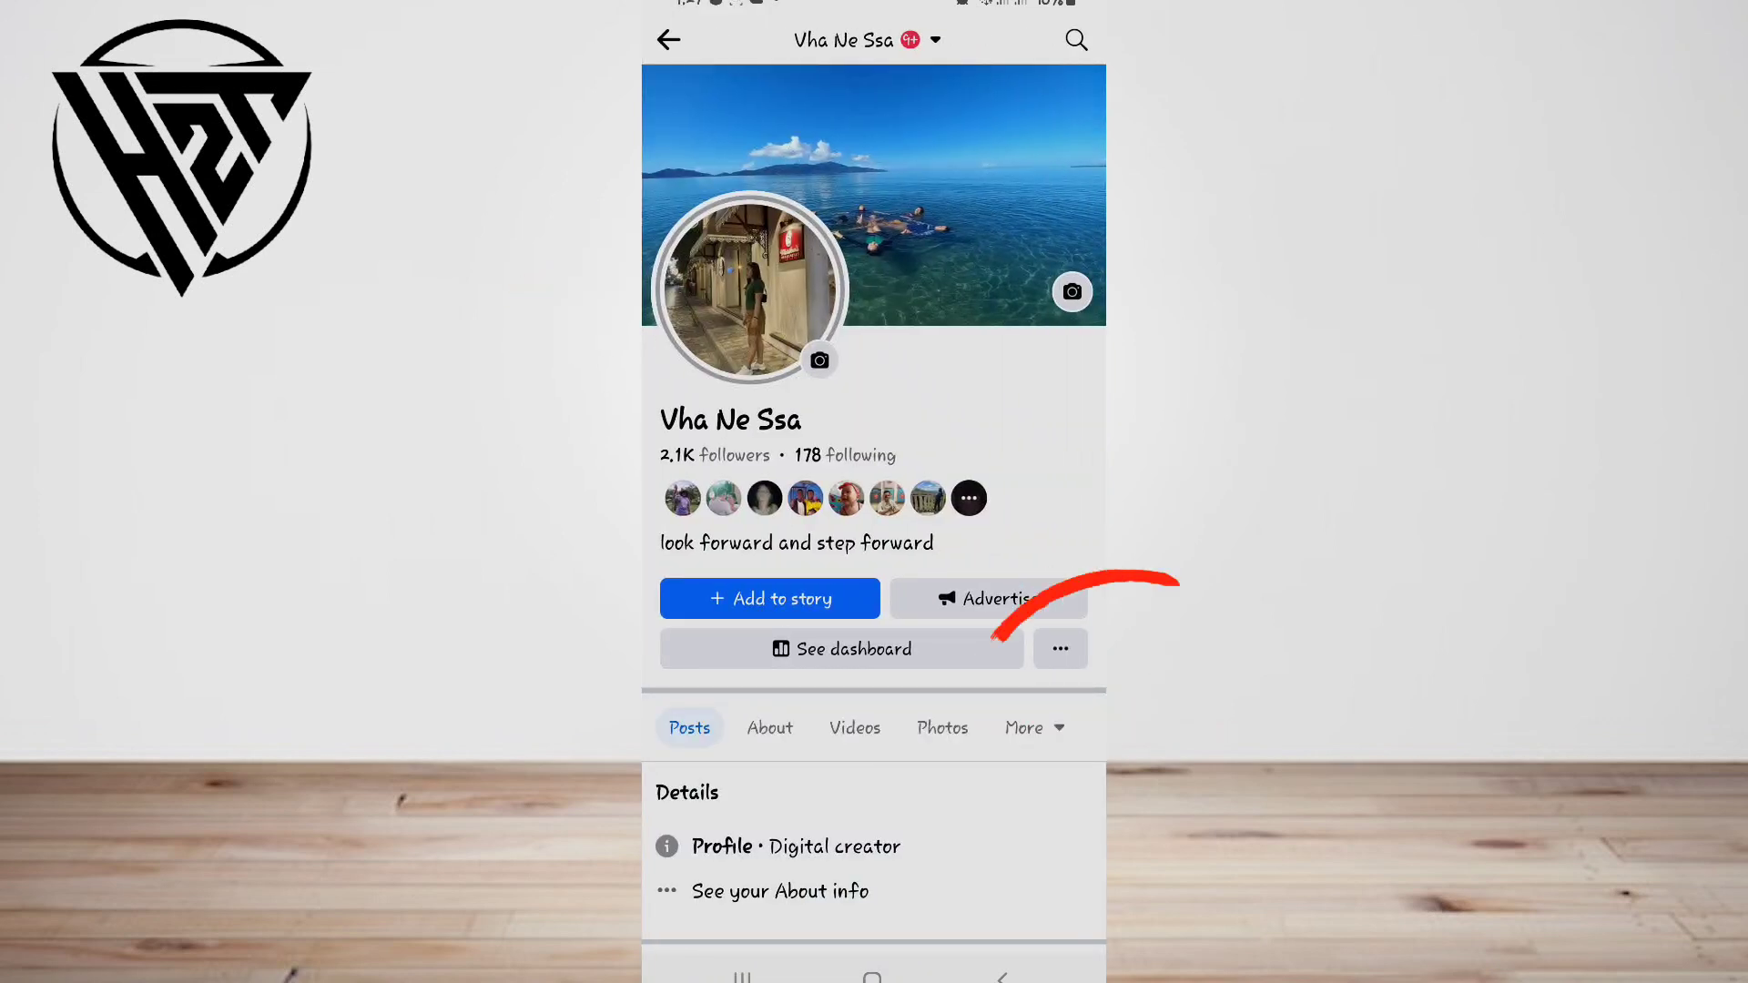
click(1058, 649)
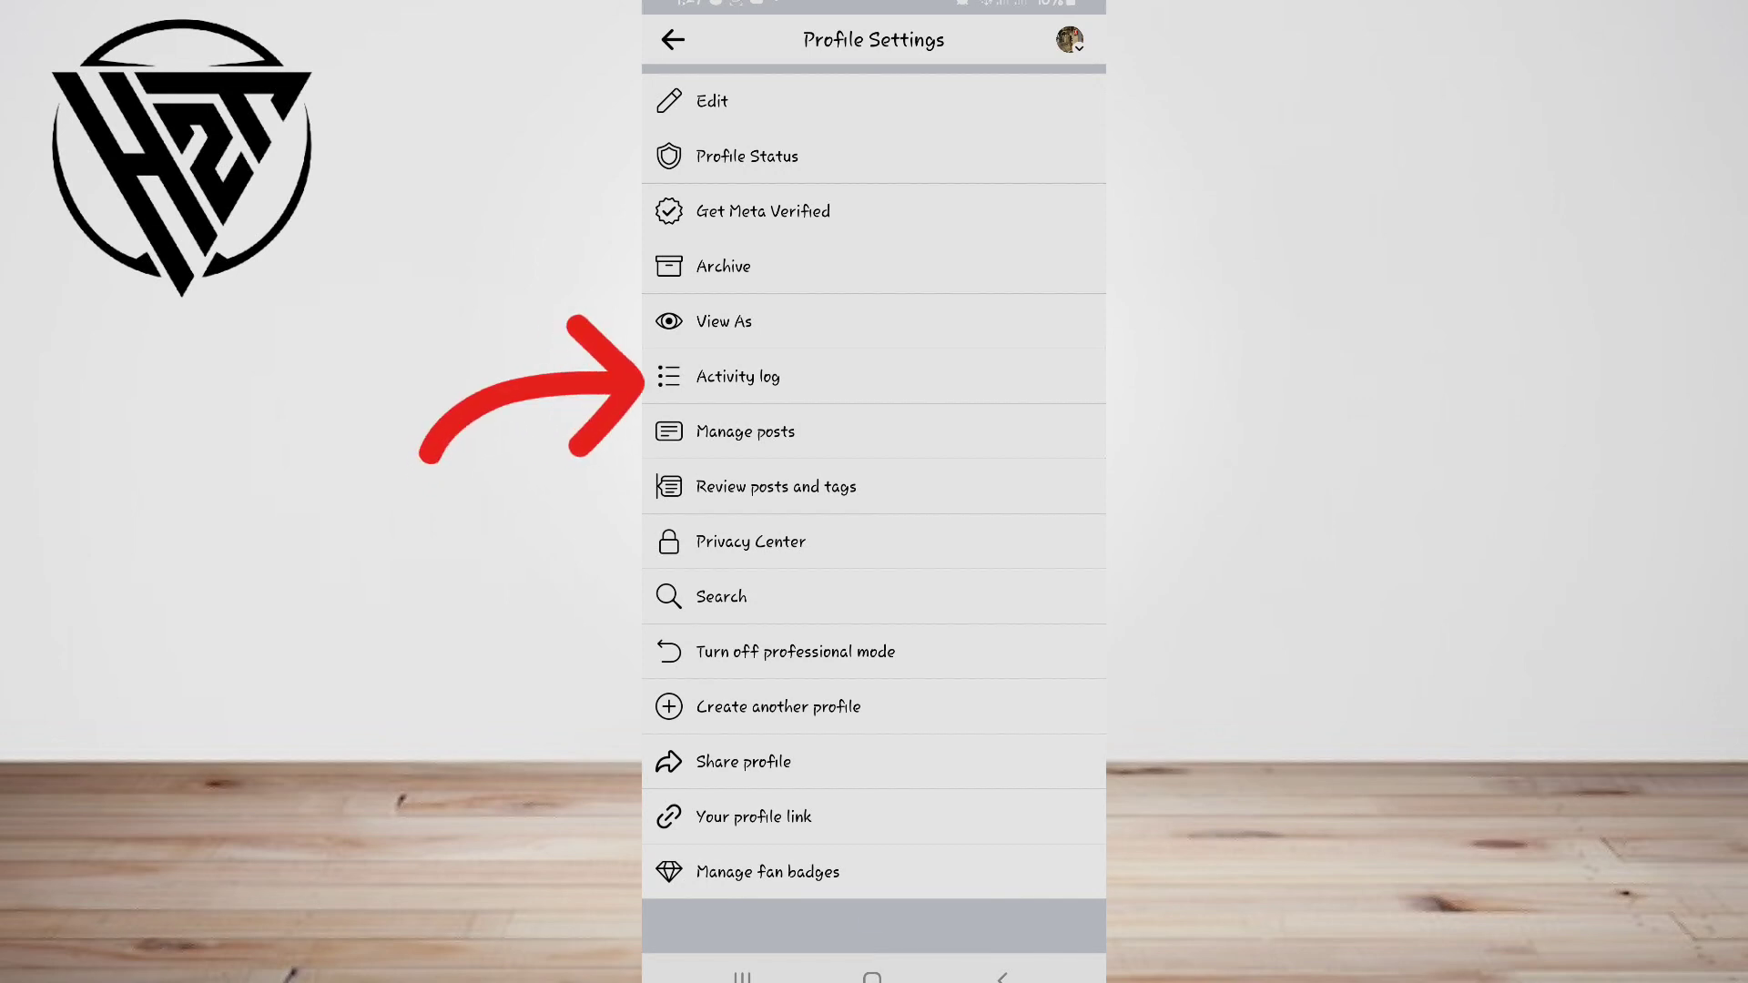
Show the Activity log's Search history with dated visit and search entries
click(737, 376)
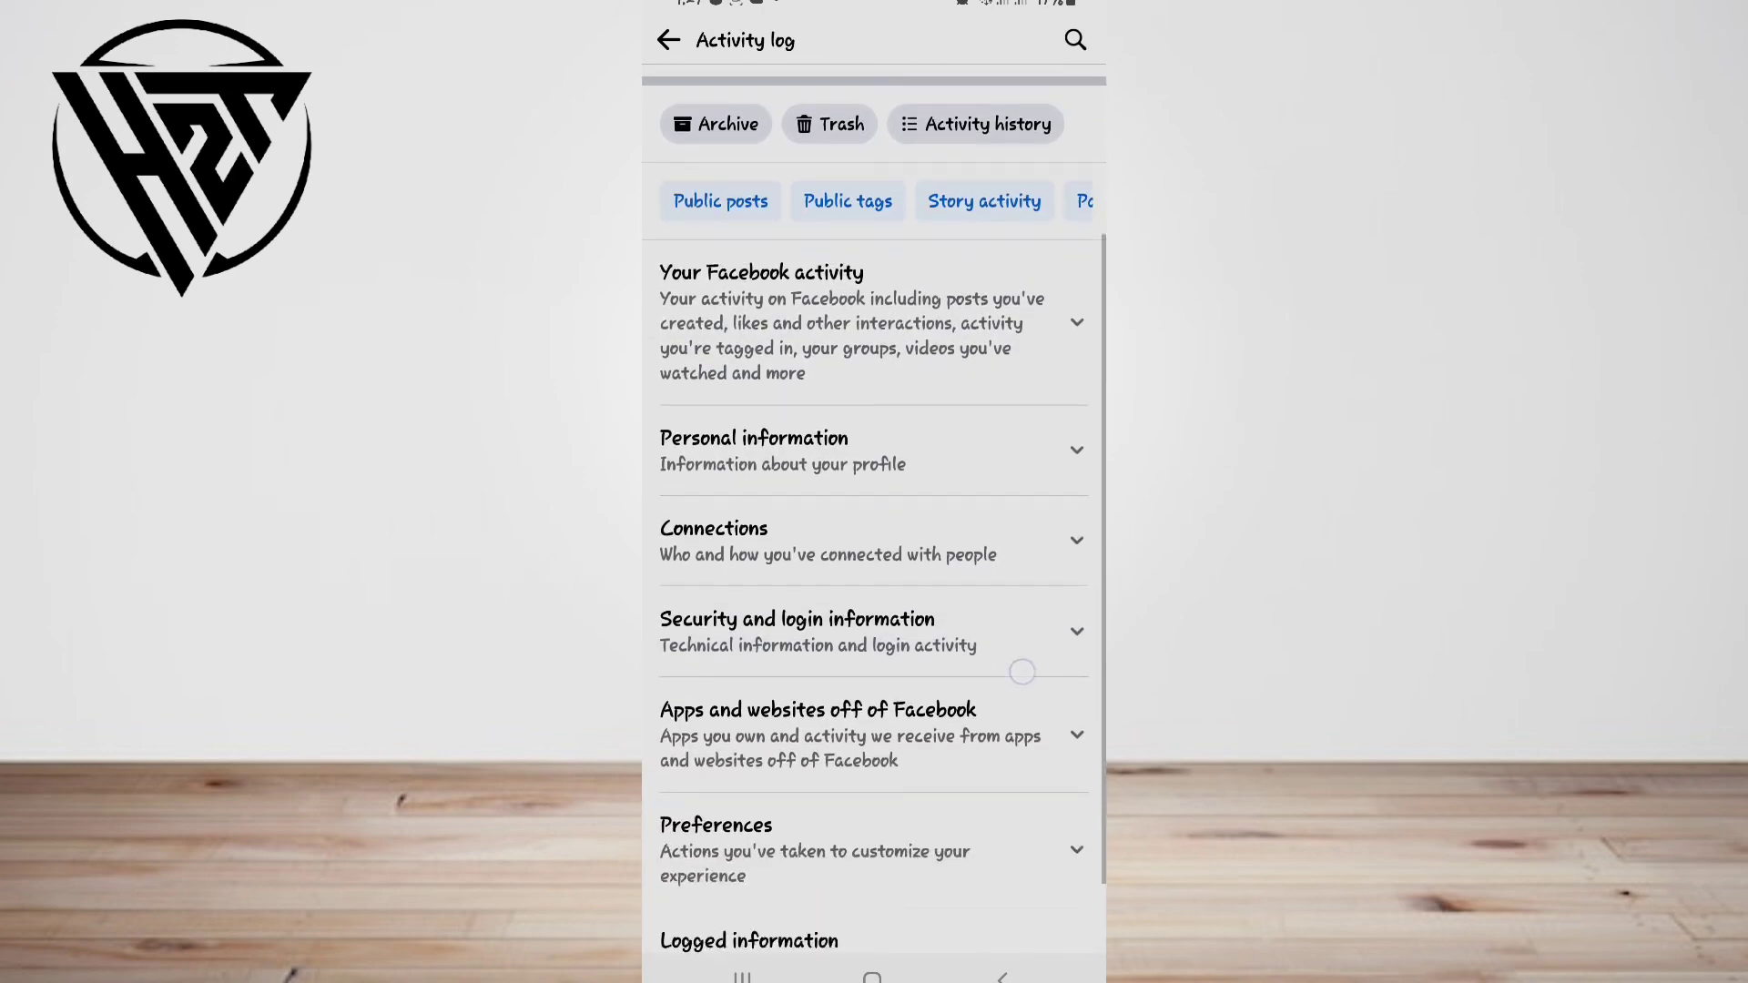
scroll(up, 3)
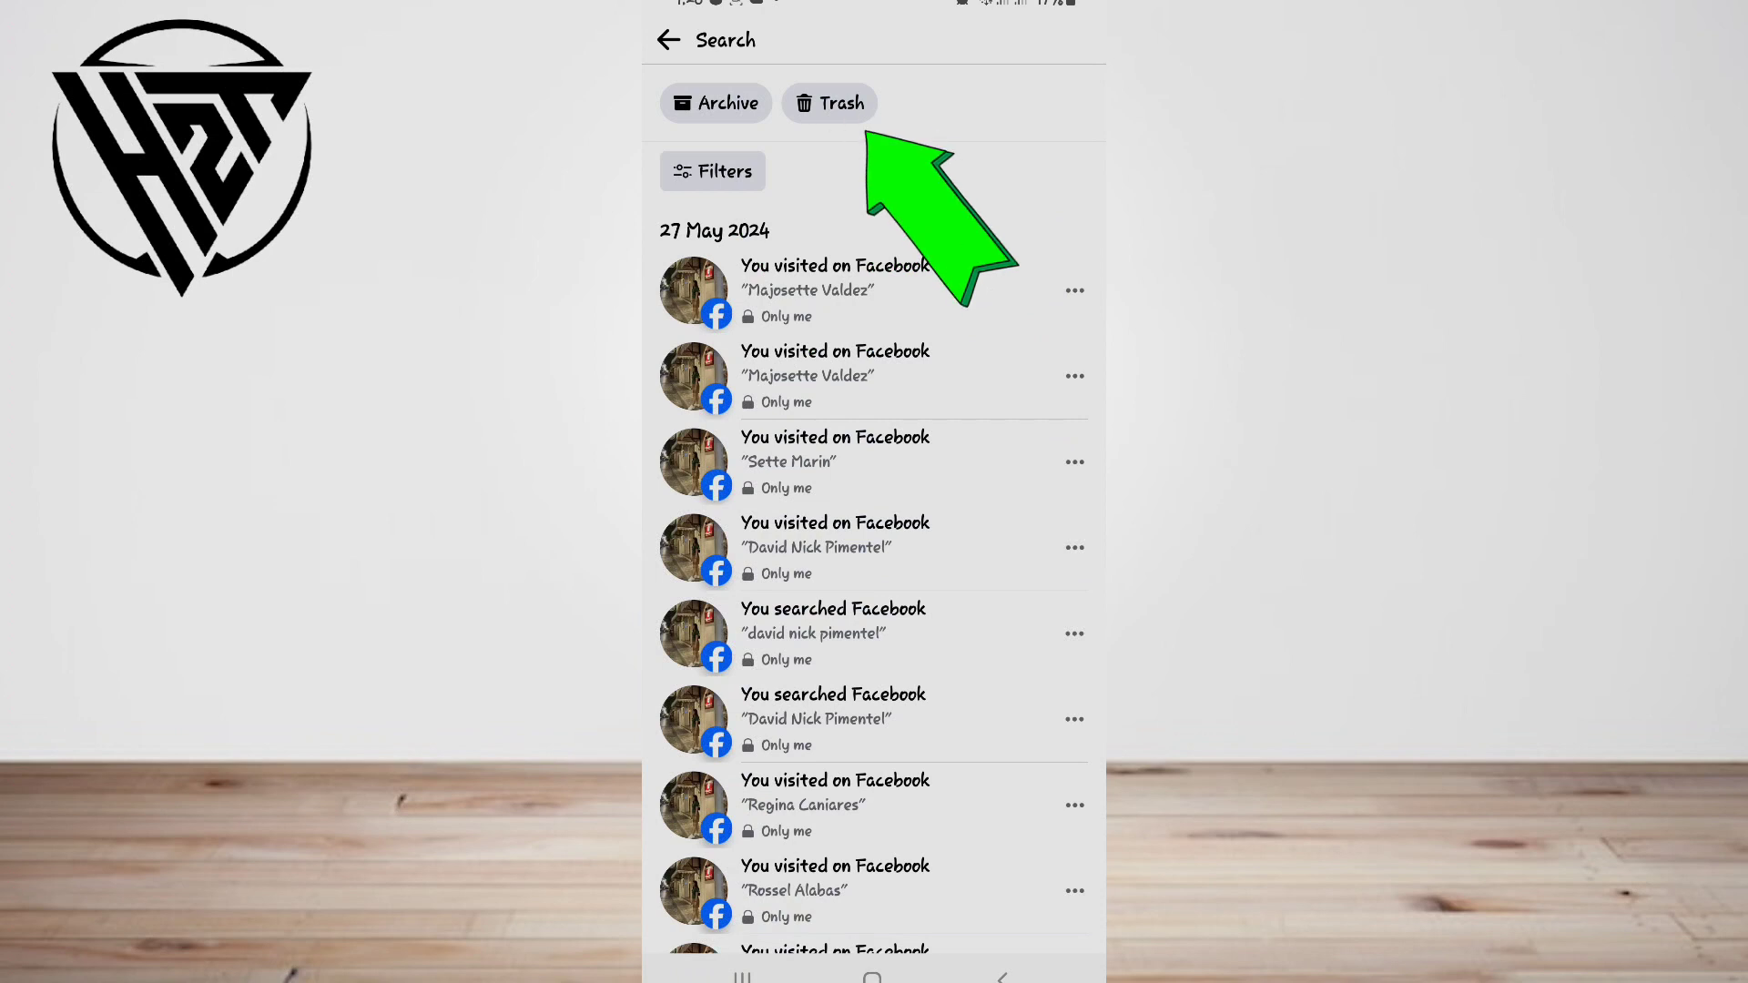
Look through the search history entries, trash them and return to the profile page
scroll(down, 3)
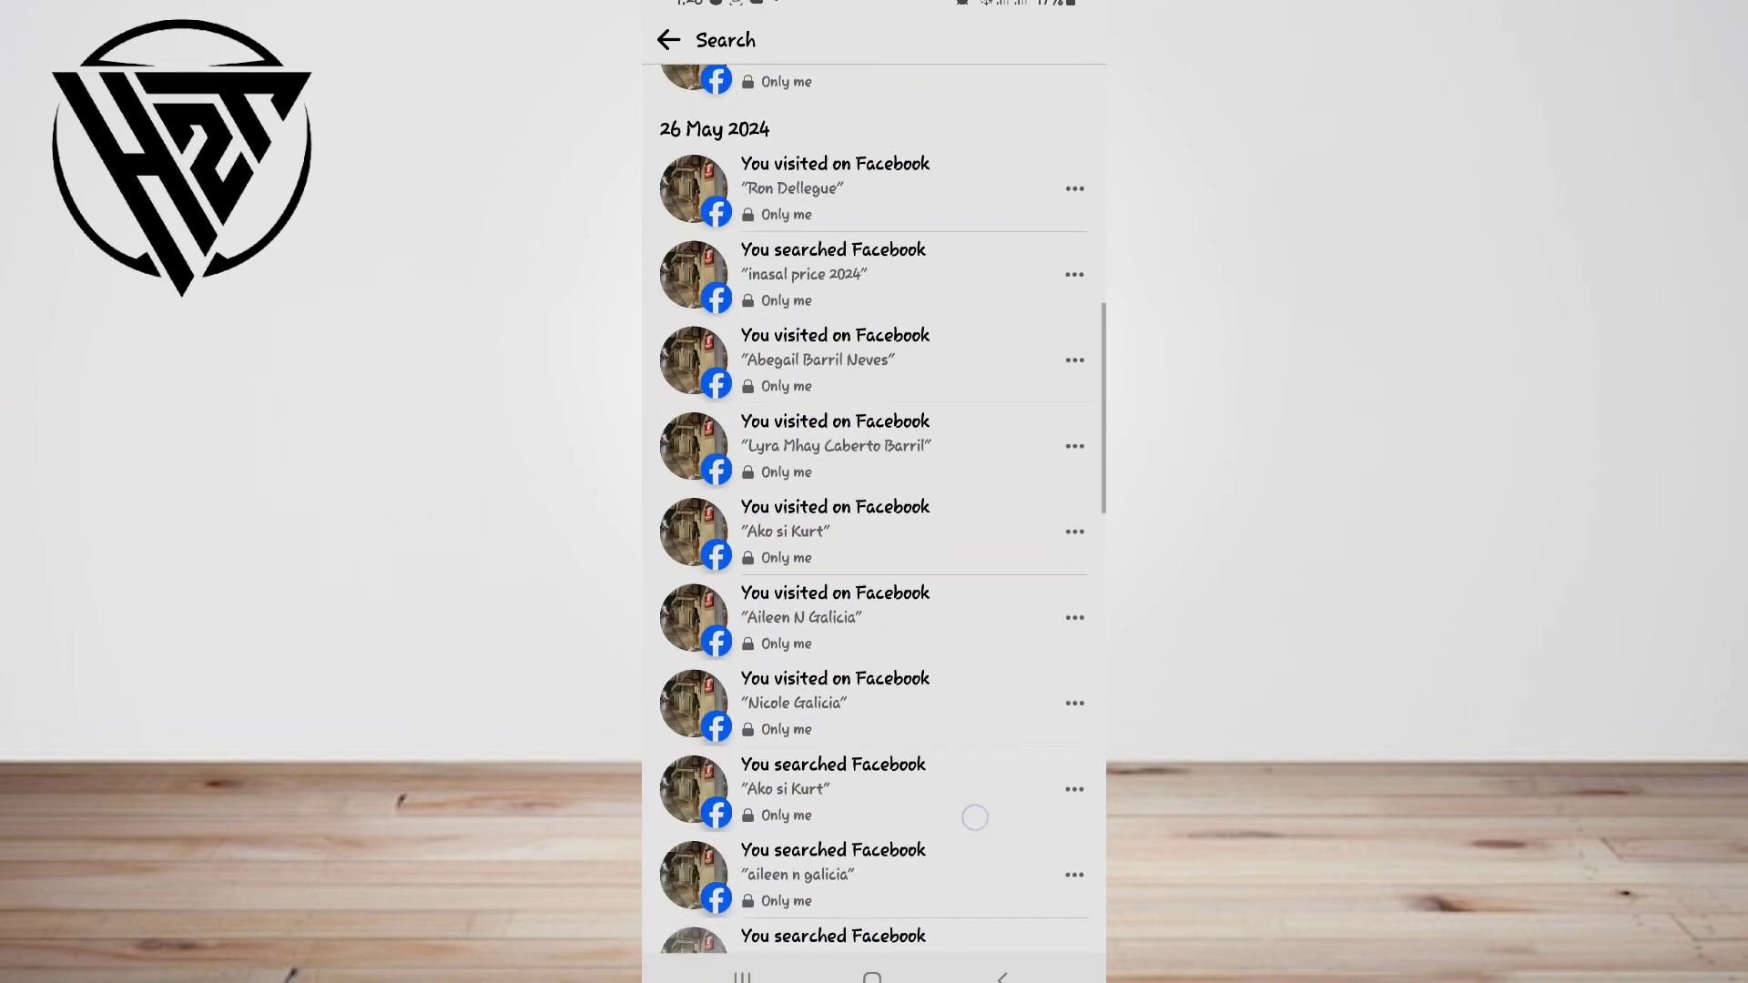
scroll(down, 3)
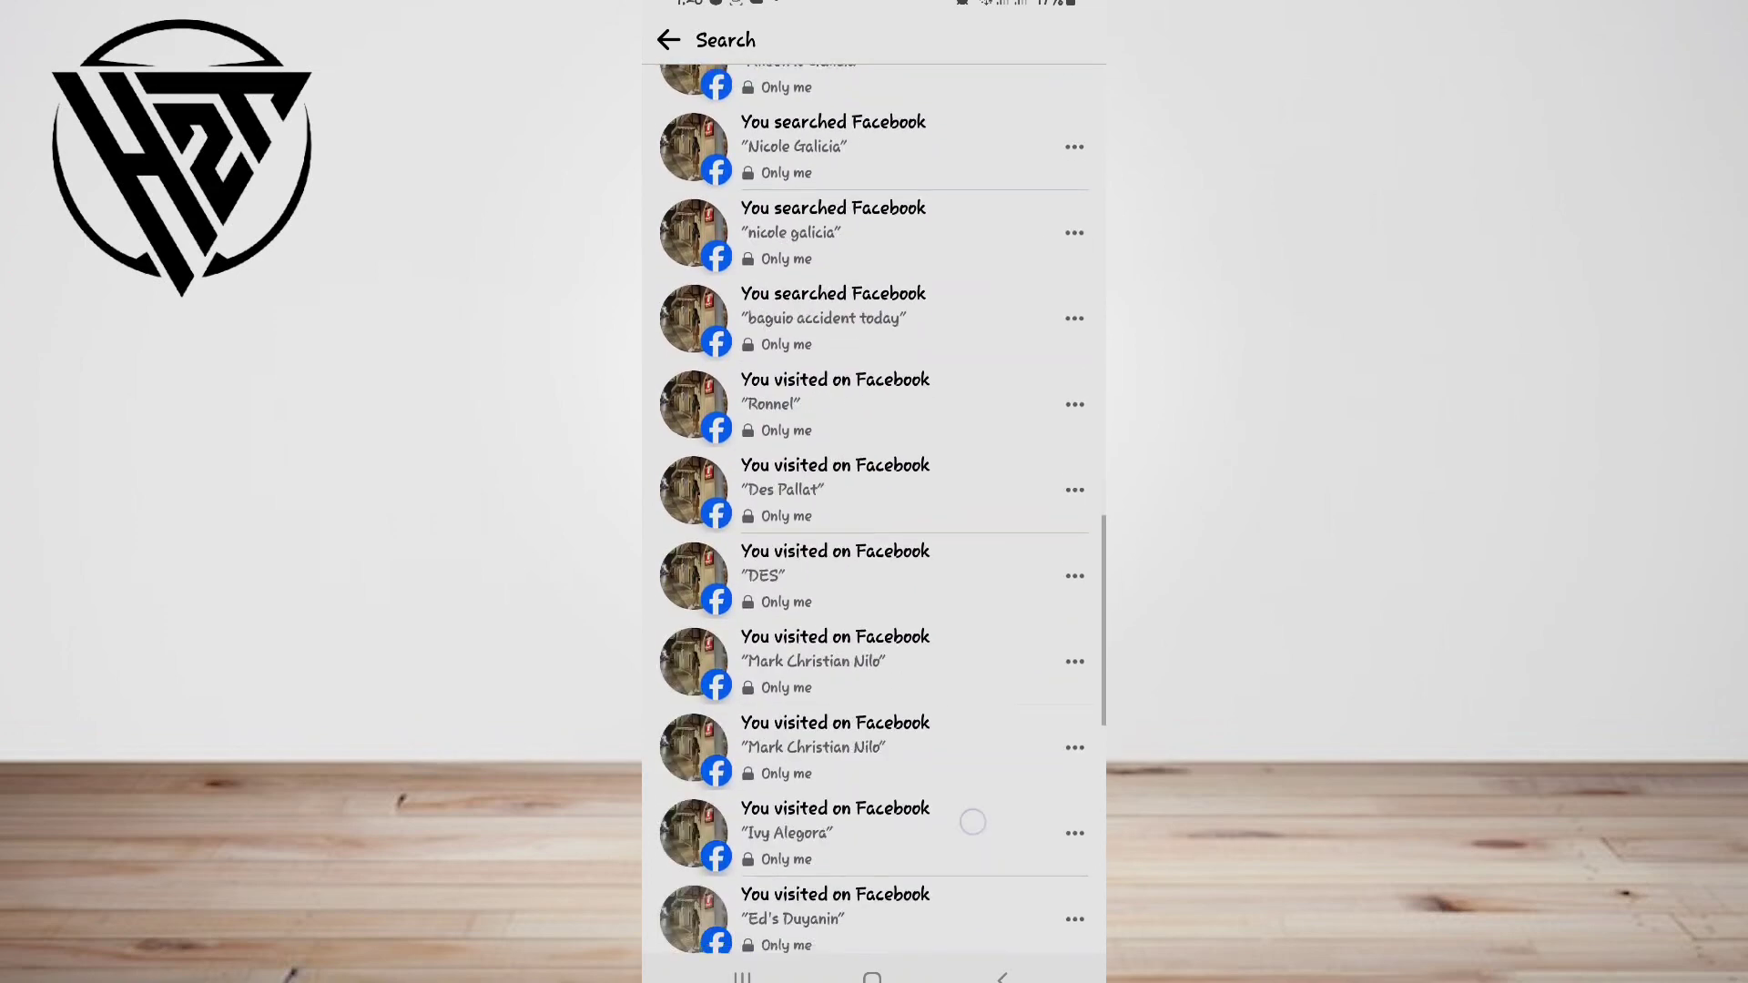
scroll(down, 3)
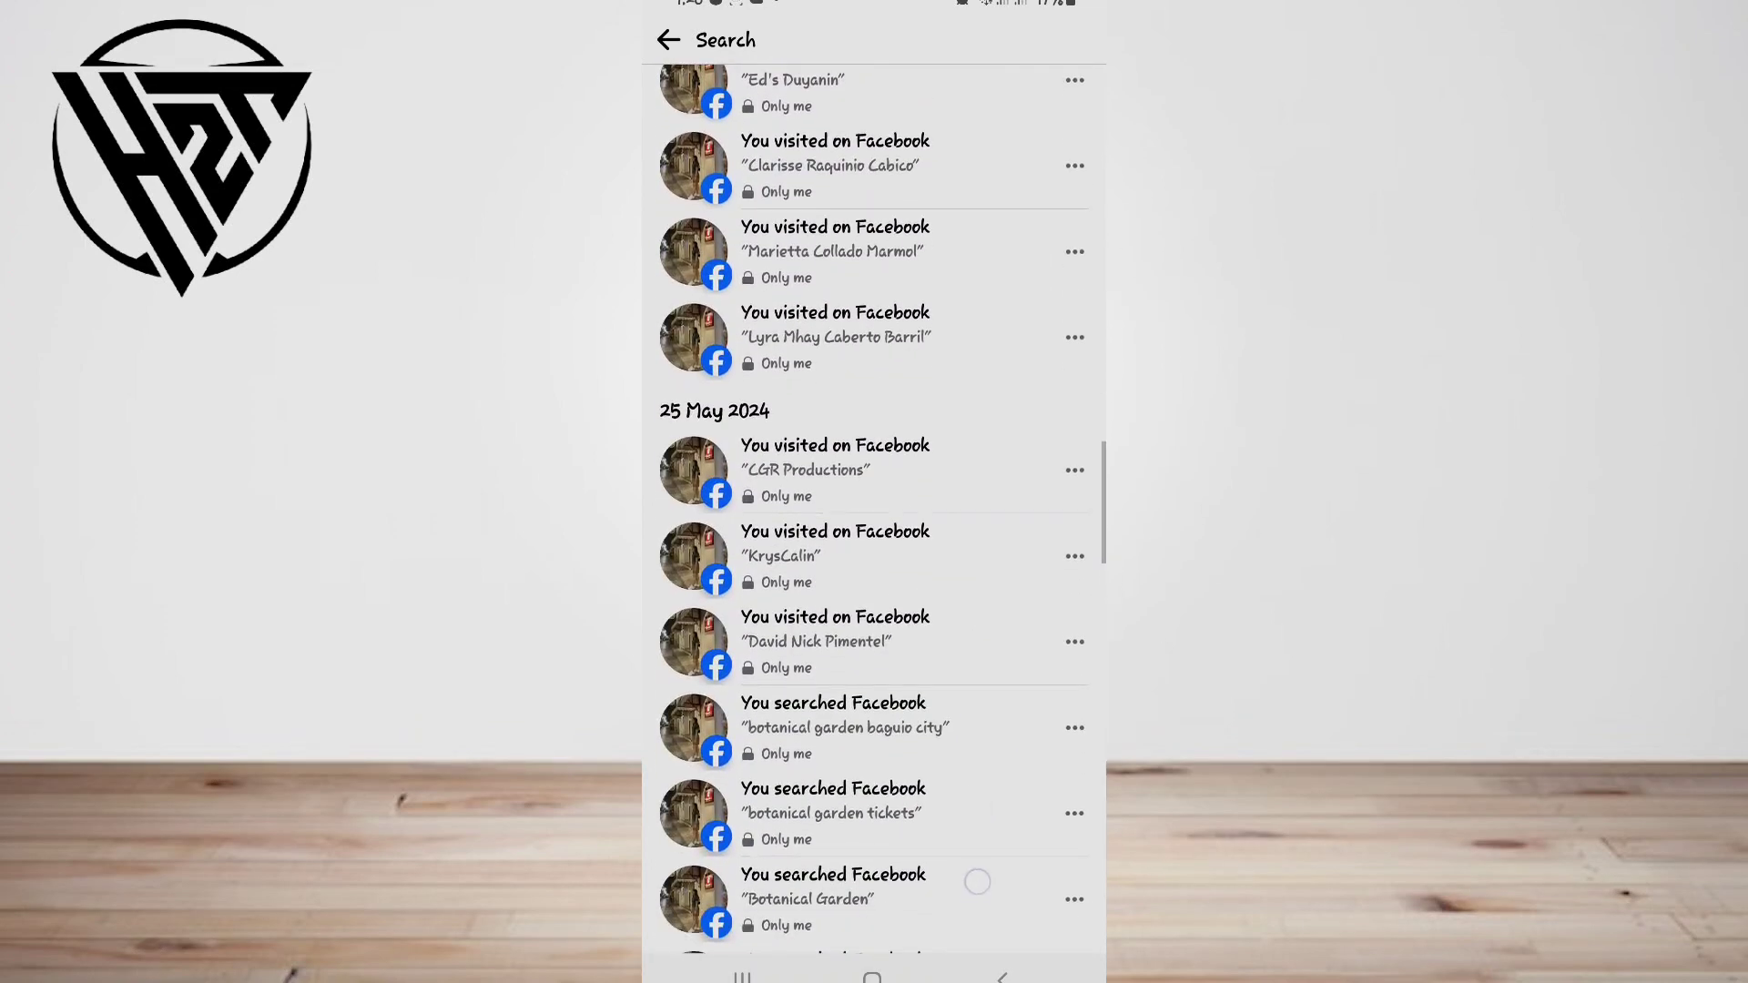
scroll(up, 3)
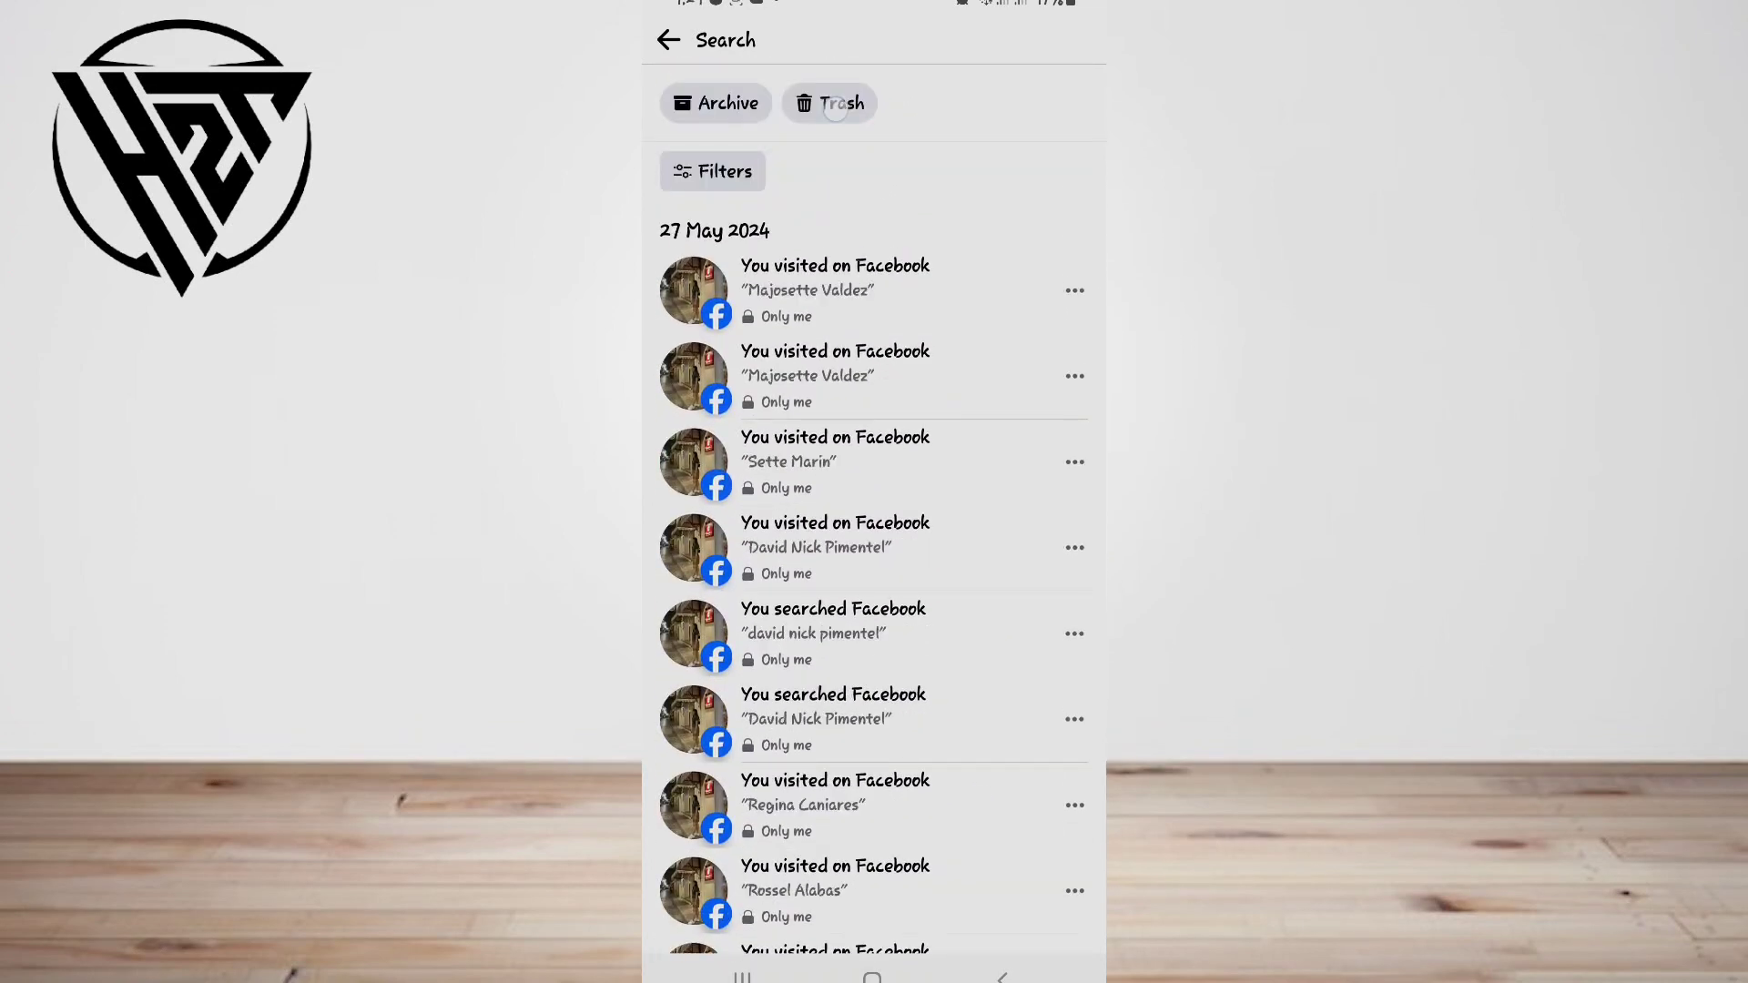
click(829, 103)
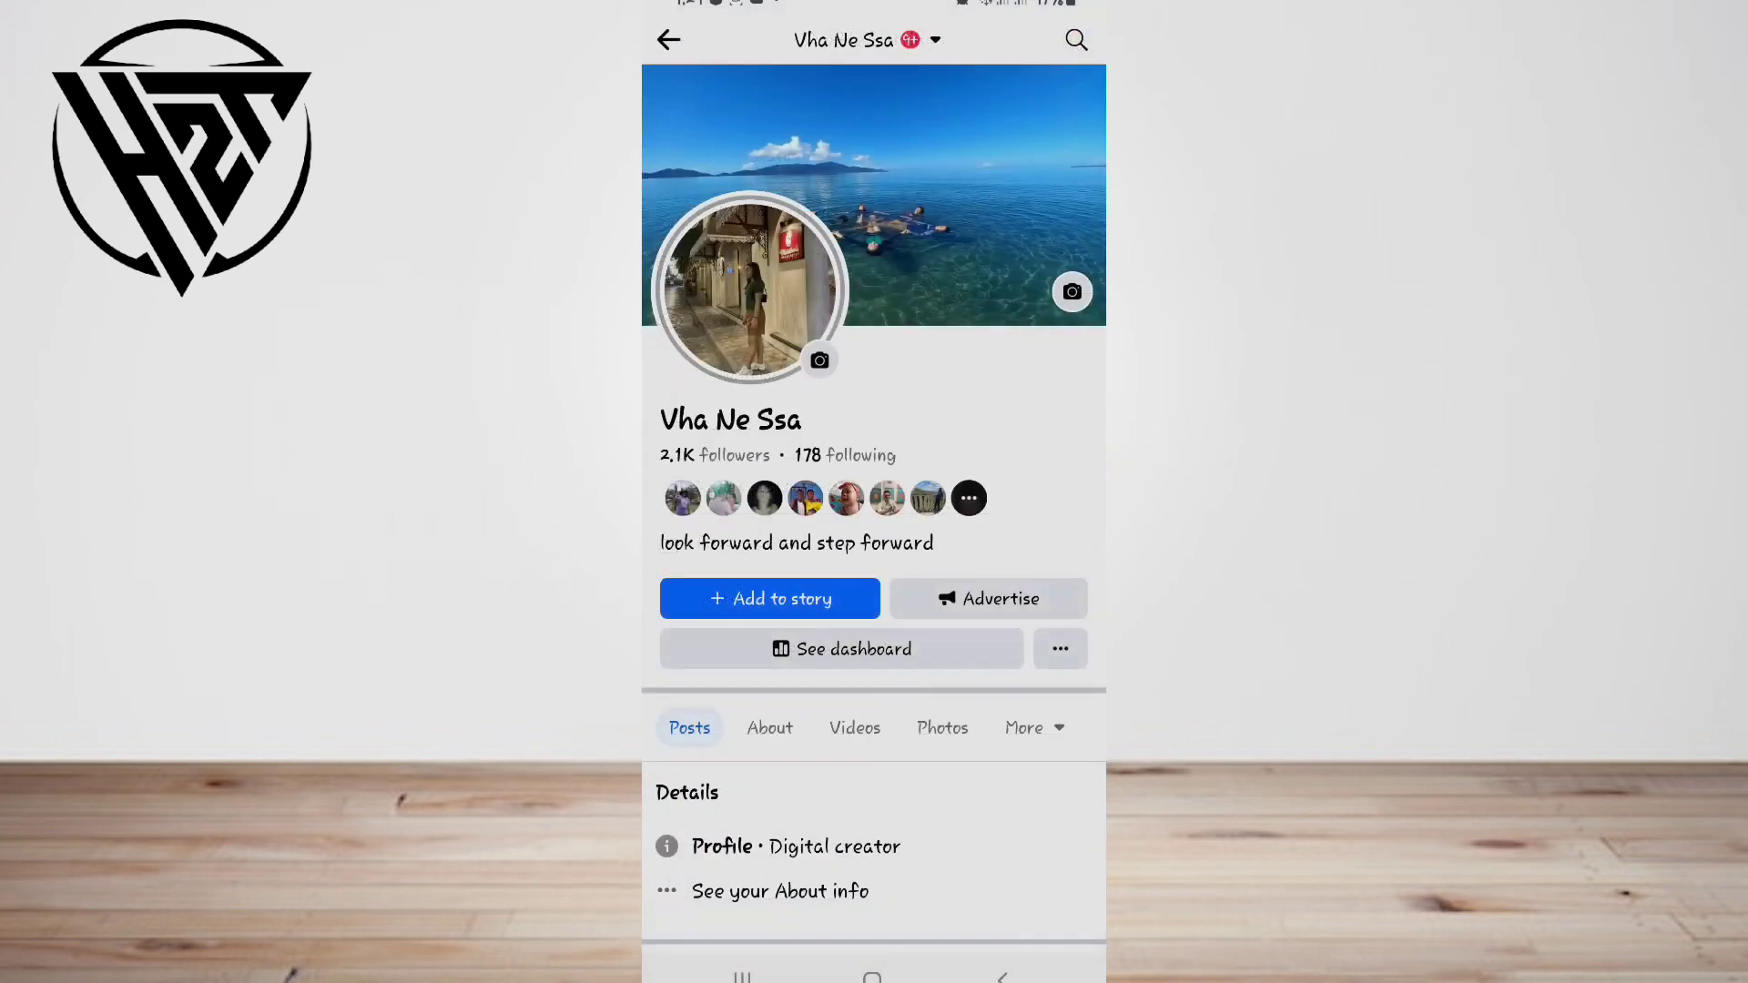
From Home, show the search screen listing remaining recent searches and visited profiles
click(1064, 39)
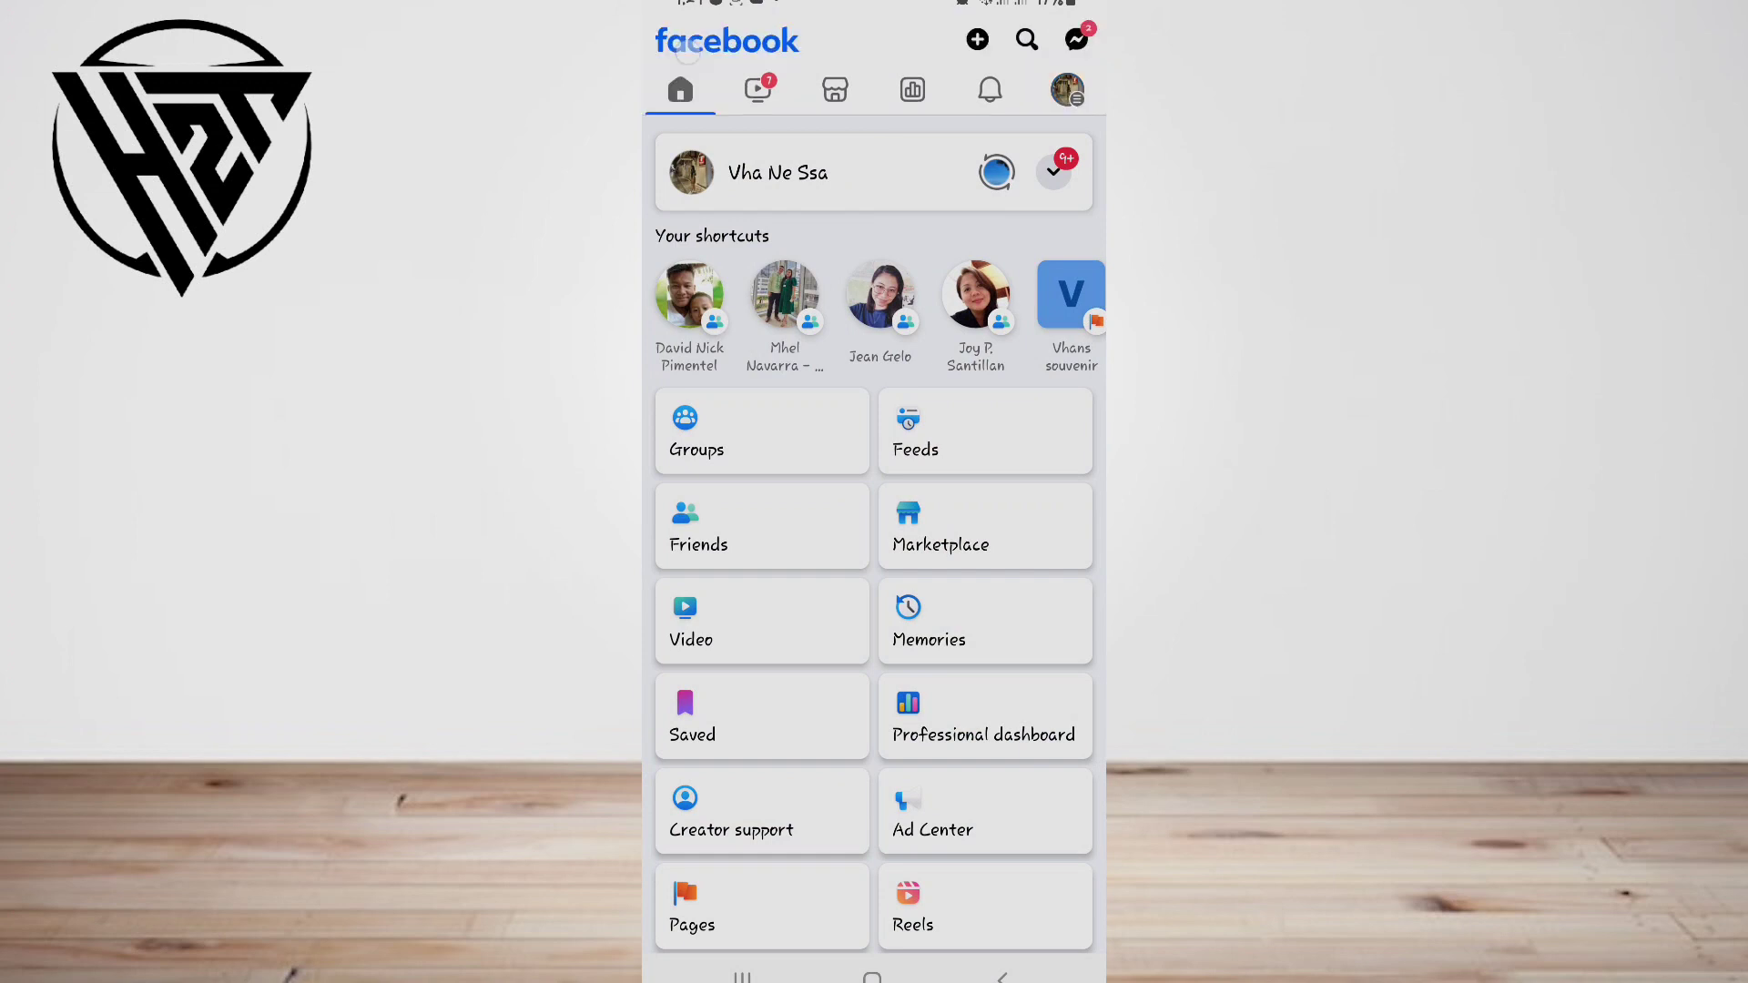
click(680, 90)
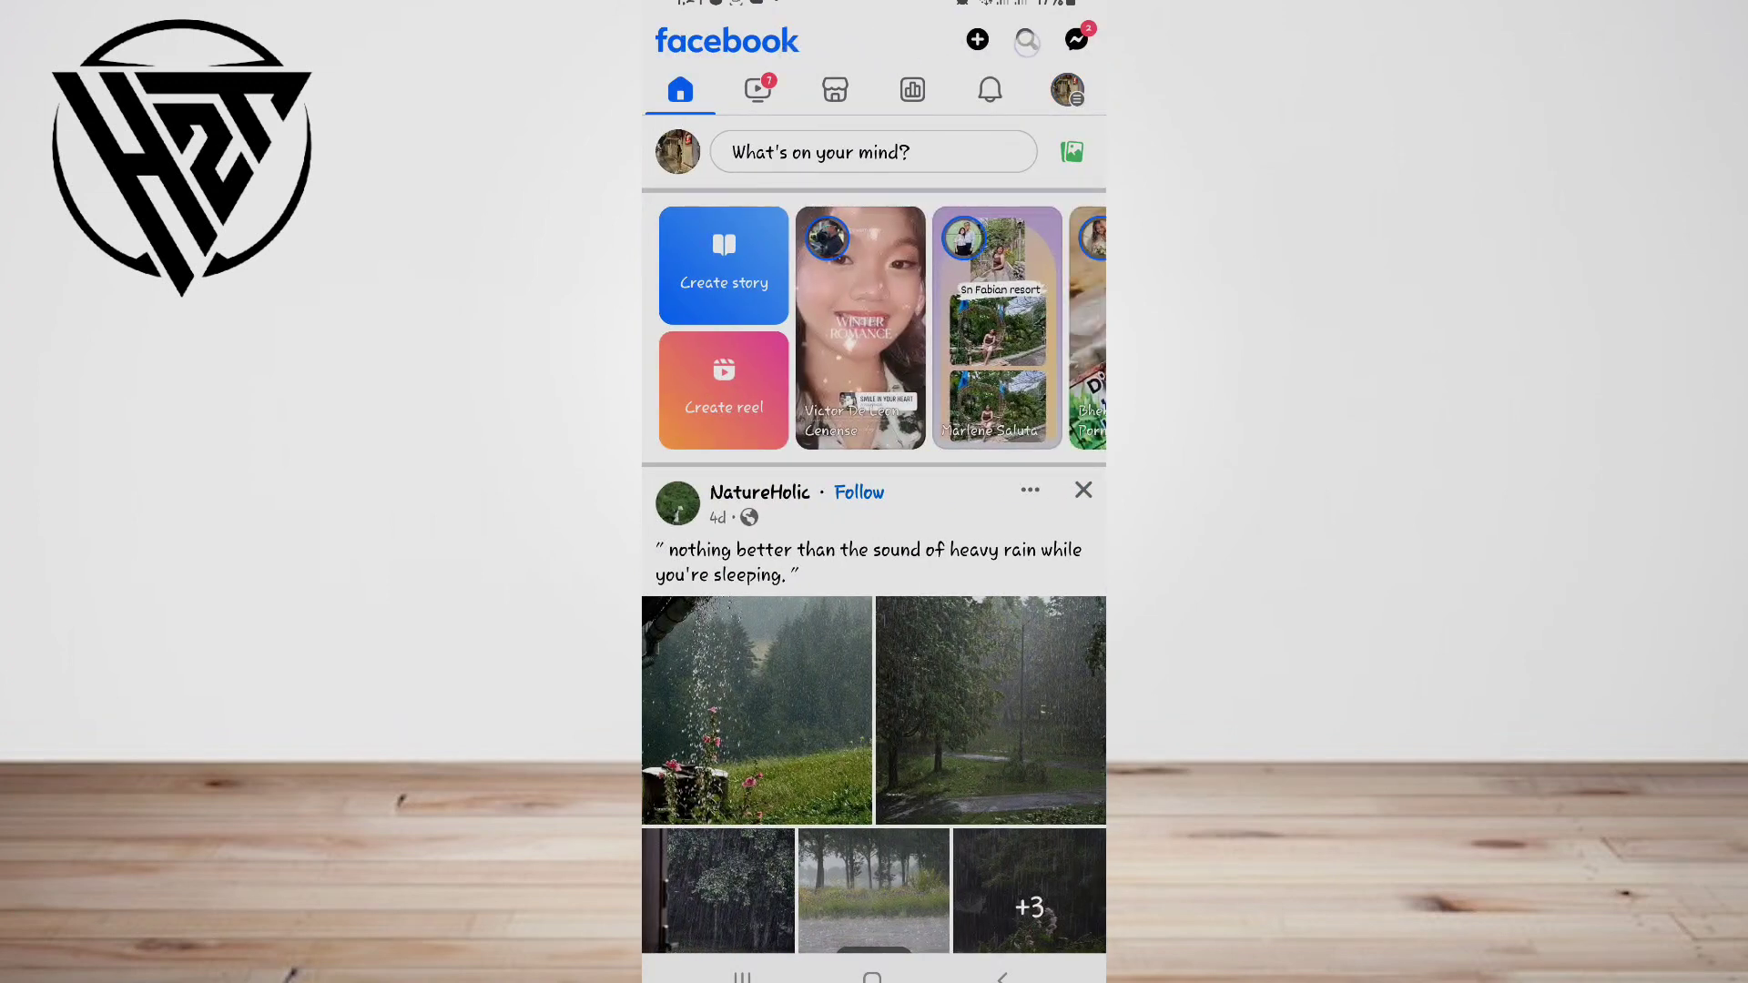
click(1026, 39)
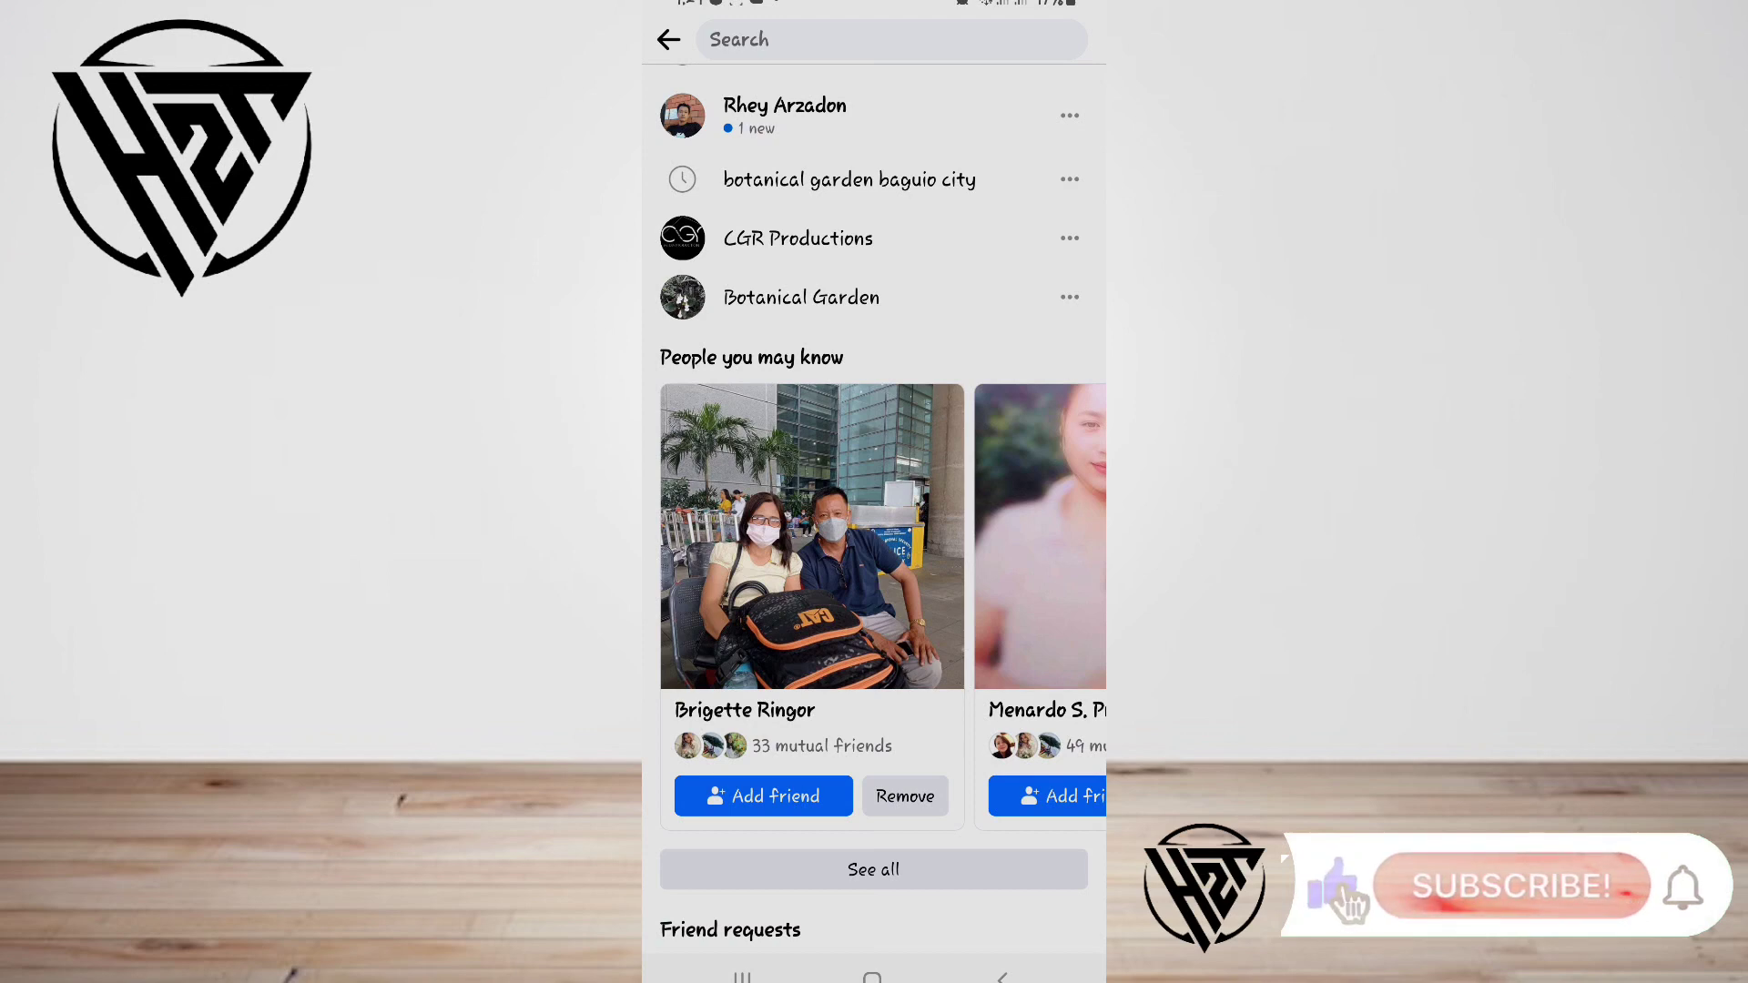
click(1510, 886)
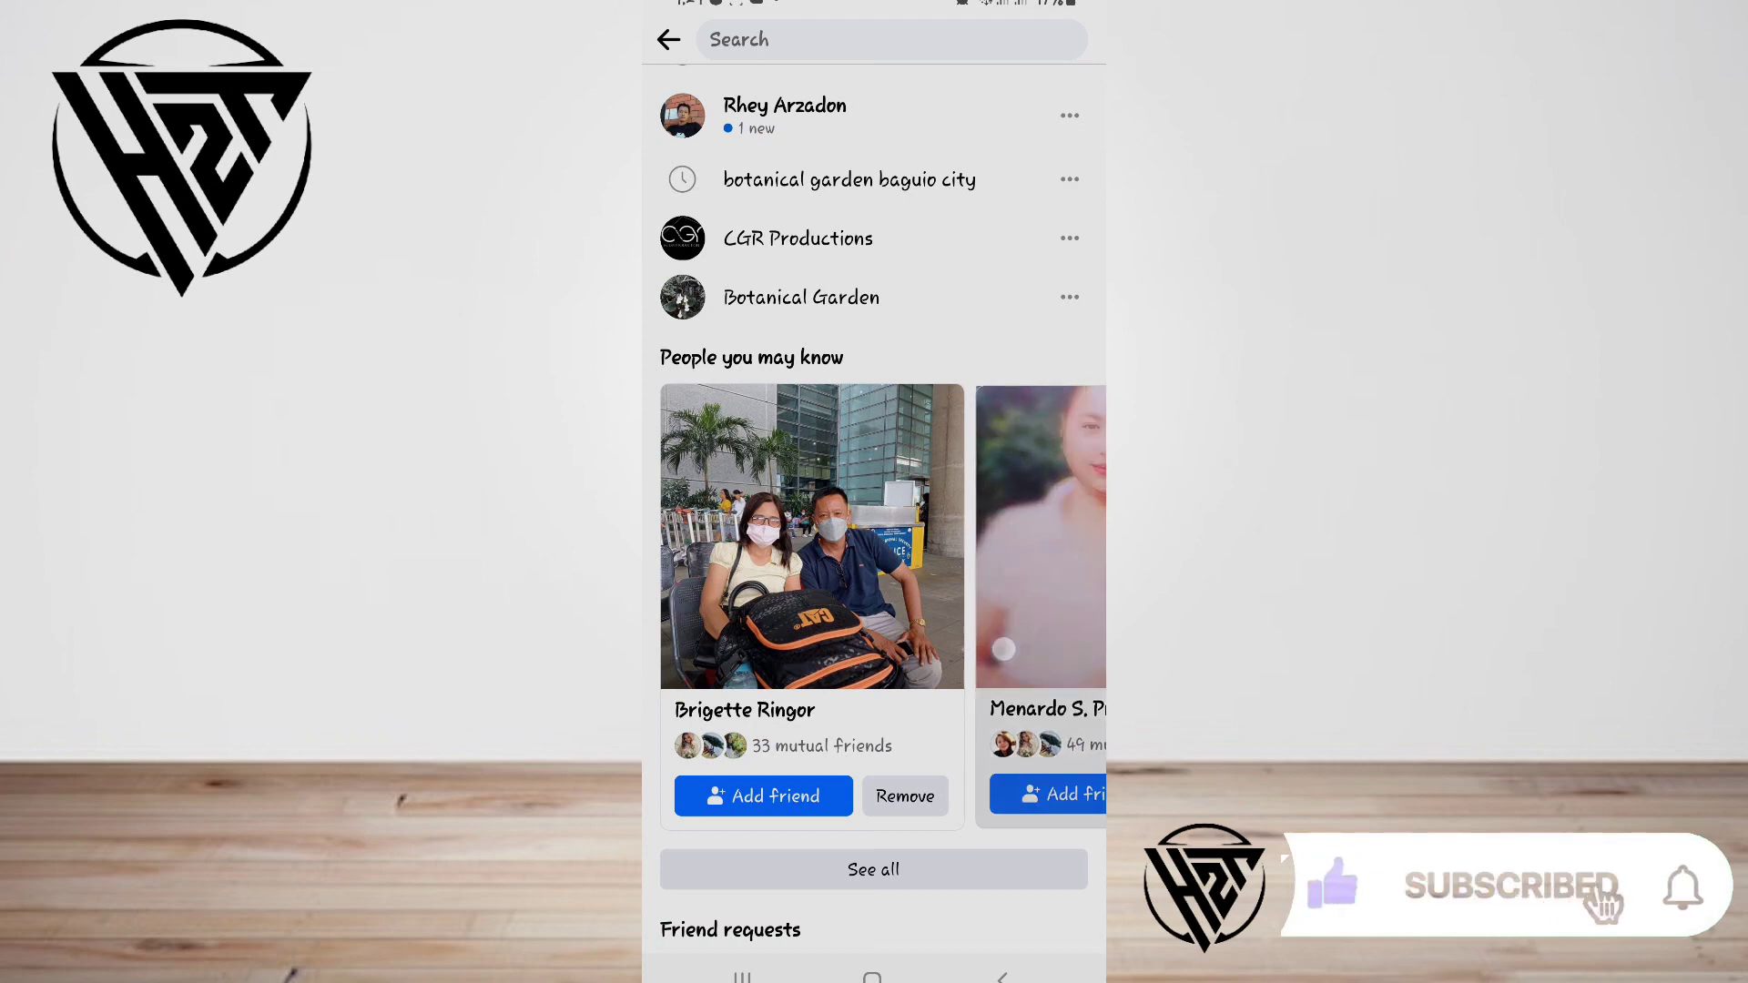
scroll(down, 3)
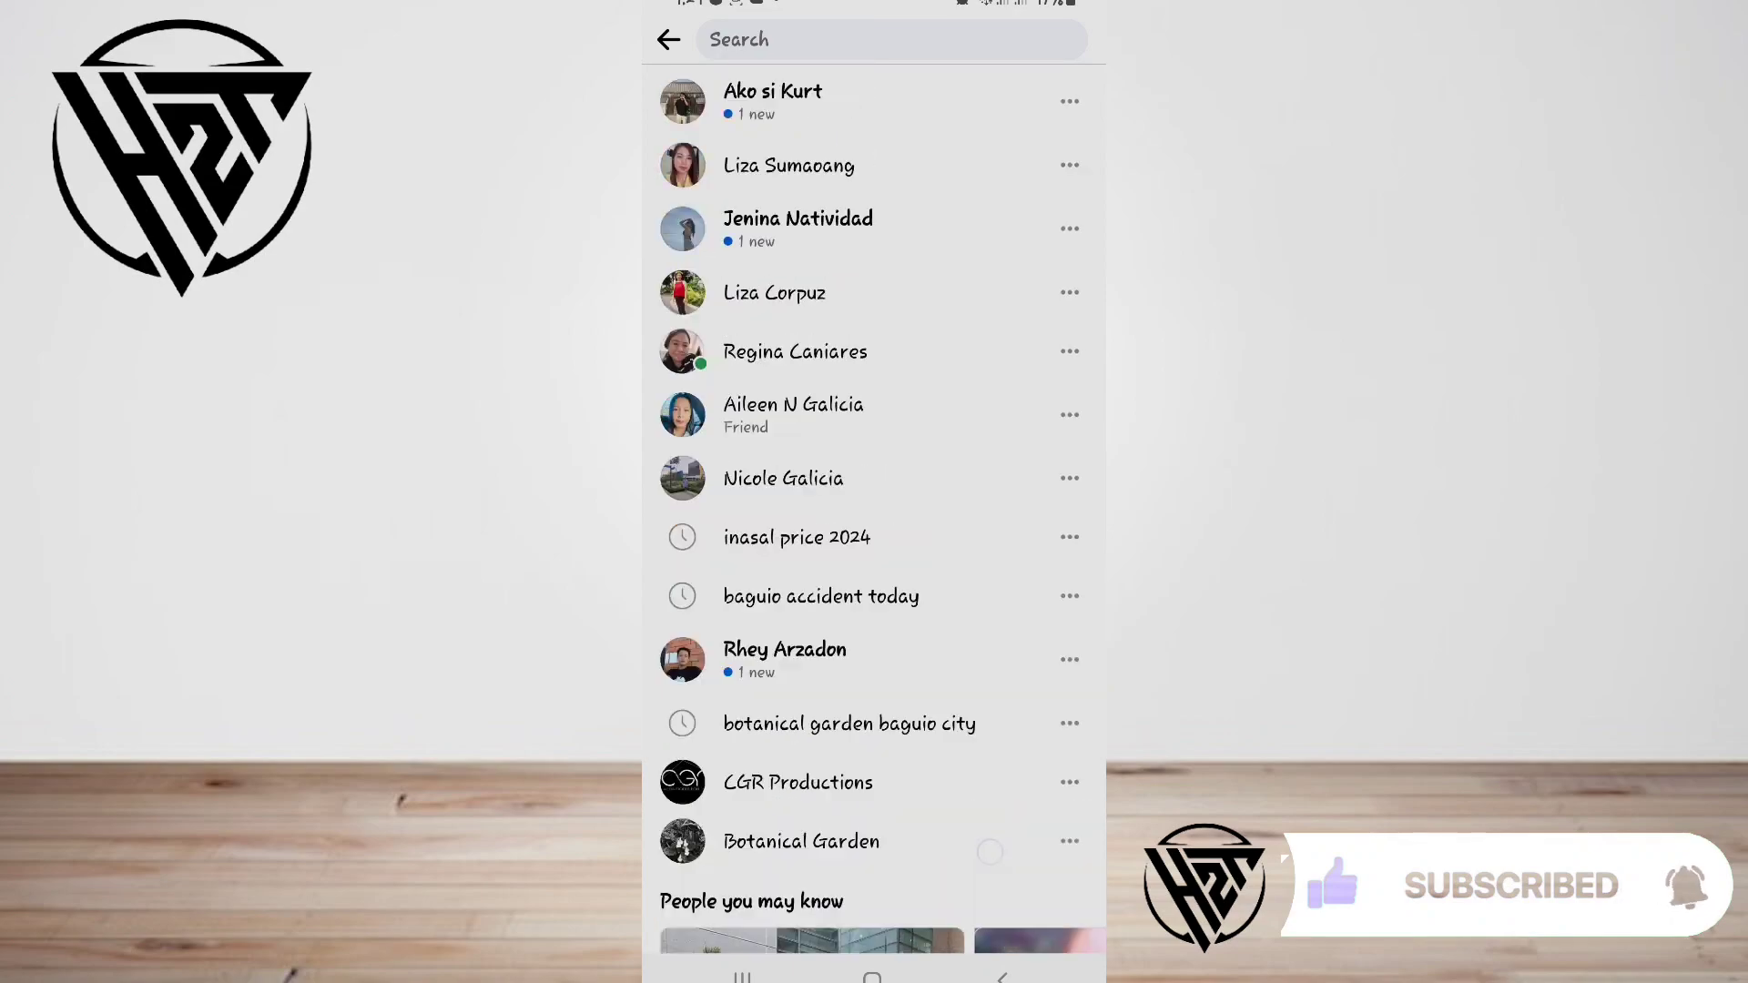